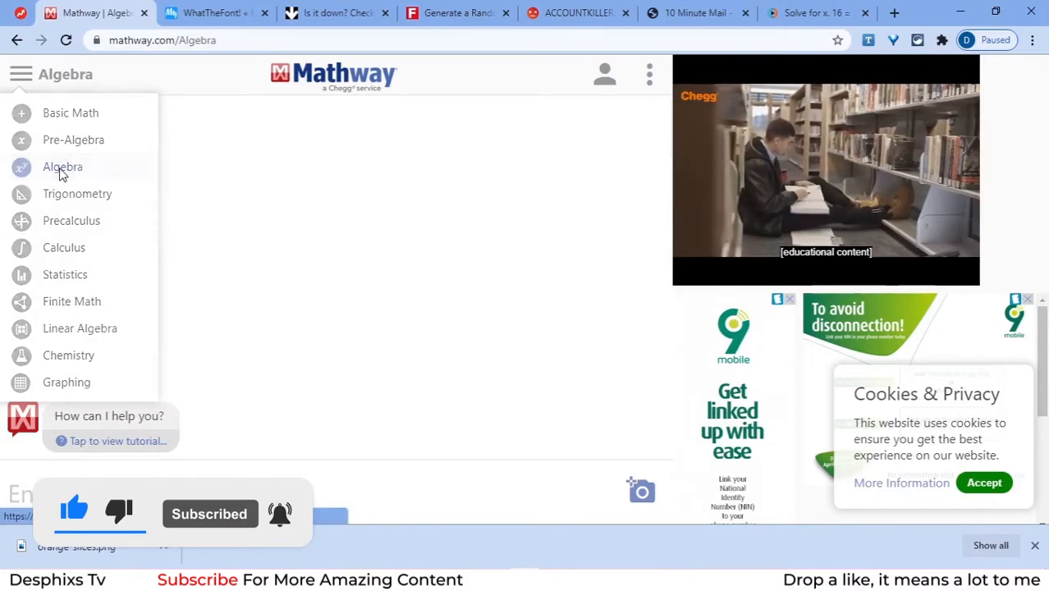
Solve 16 = 3(x − 3) − (x − 17) under Algebra, getting x = 4, and compare with Study.com's answer.
{"action": "left_click", "coordinate": [817, 14]}
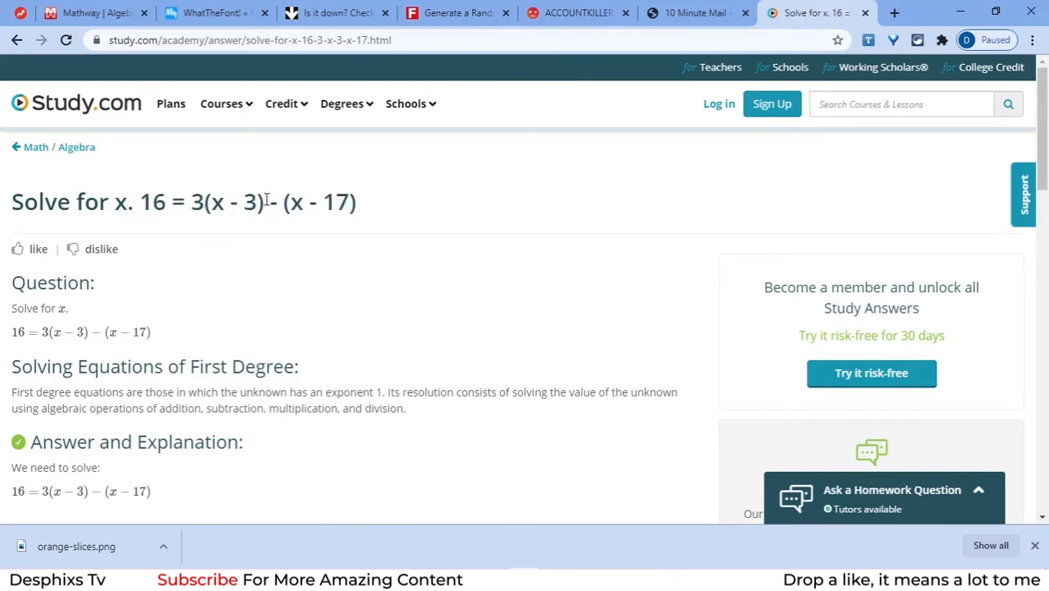
{"action": "left_click", "coordinate": [90, 13]}
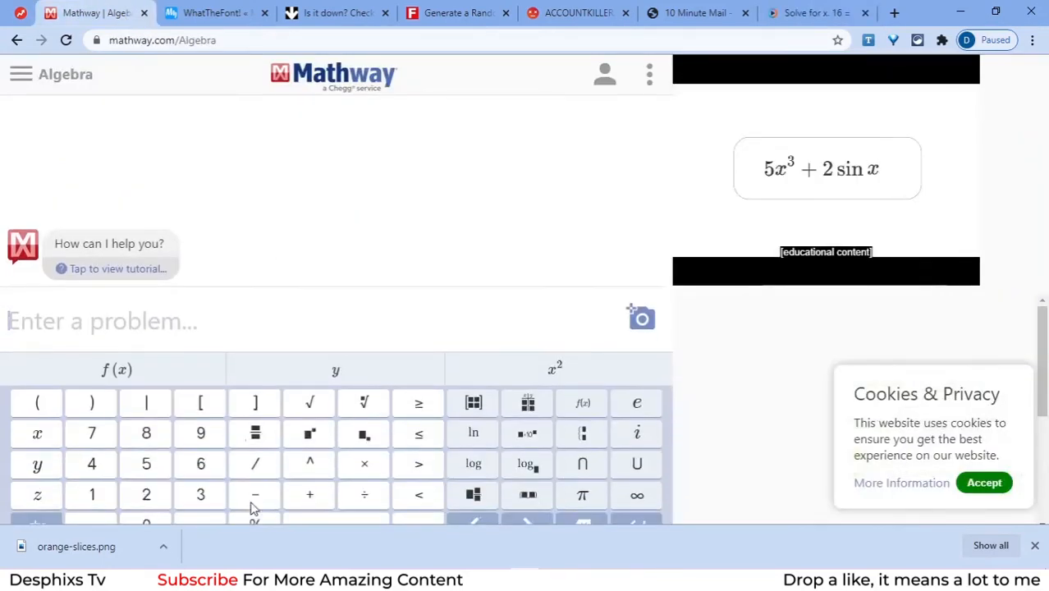
{"action": "right_click", "coordinate": [164, 328]}
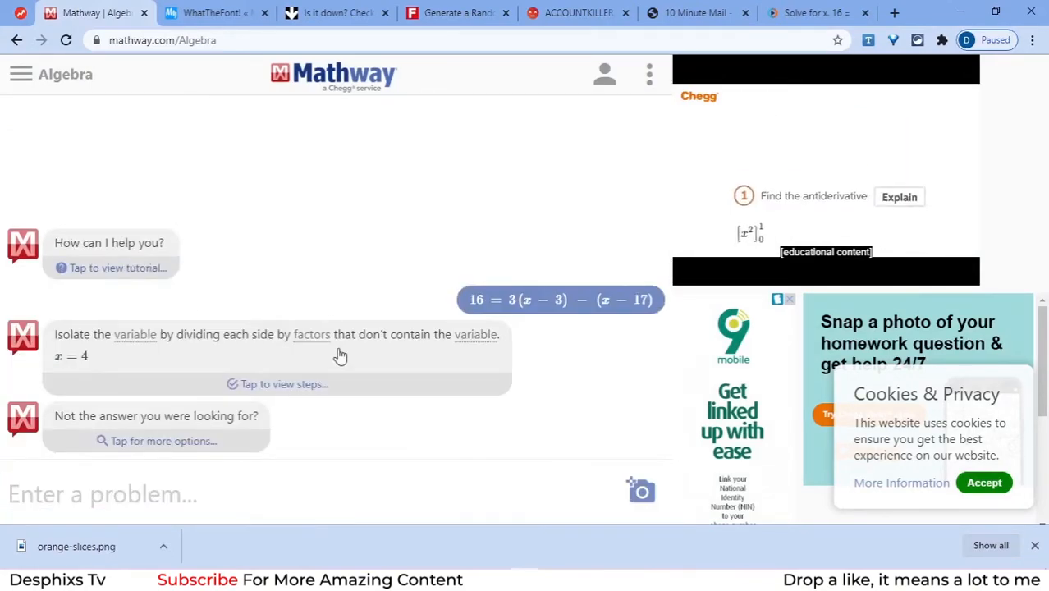
{"action": "double_click", "coordinate": [74, 354]}
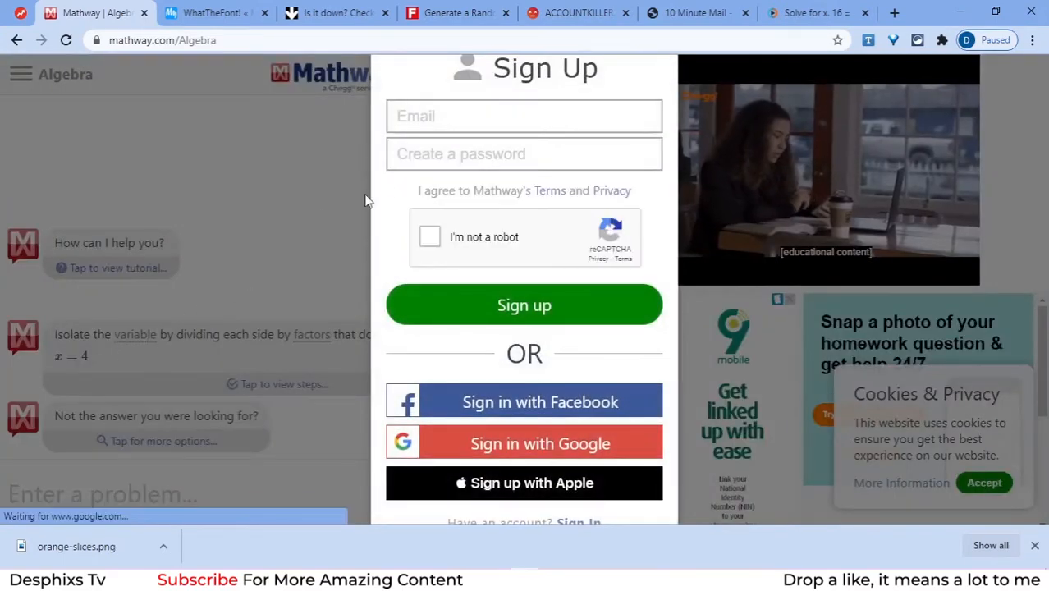
{"action": "left_click", "coordinate": [812, 13]}
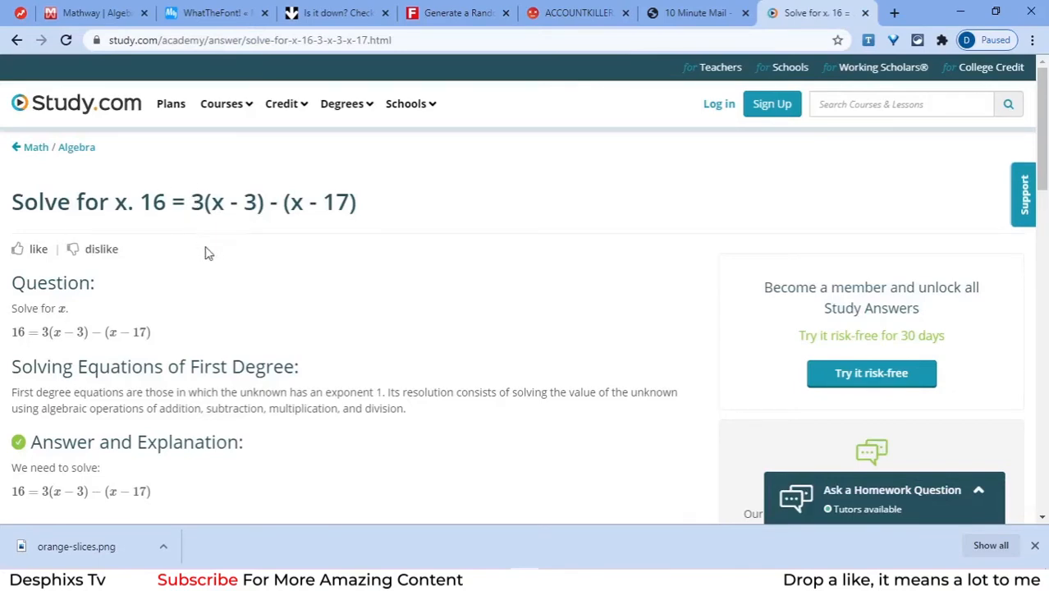
{"action": "scroll", "scroll_direction": "down", "scroll_amount": 3}
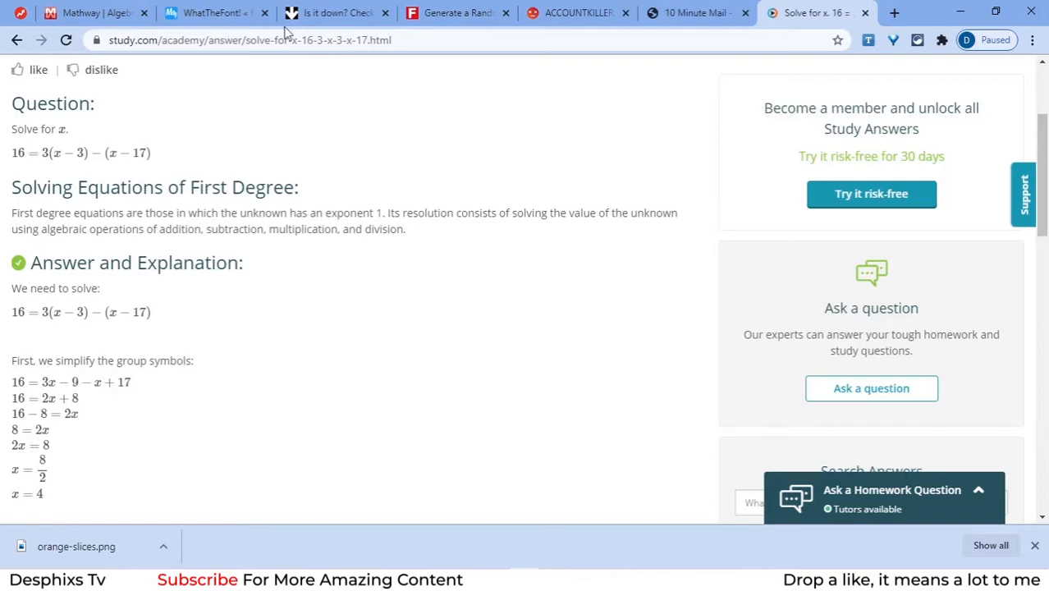
{"action": "left_click", "coordinate": [92, 13]}
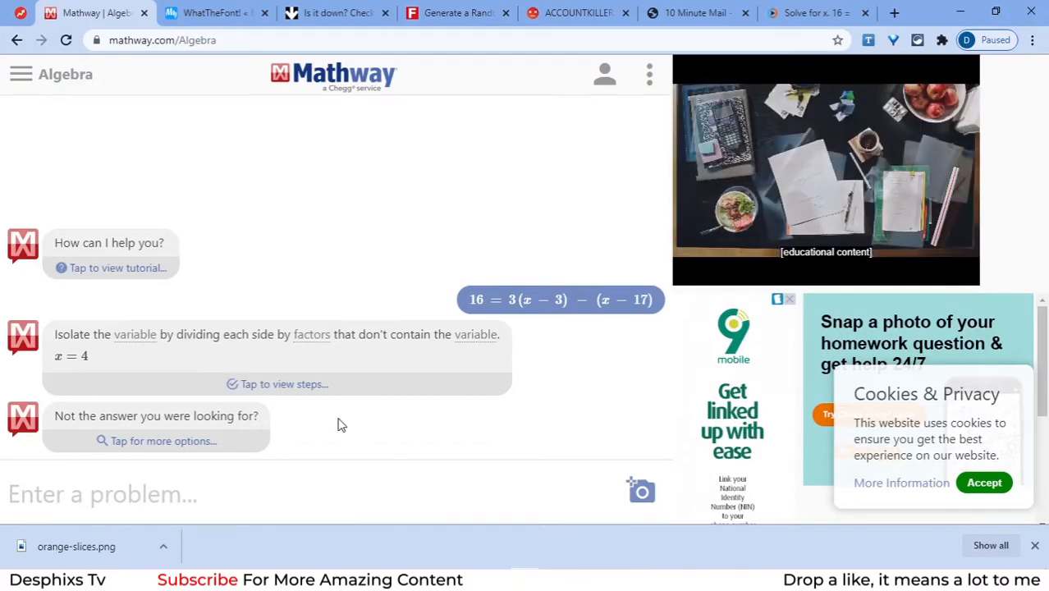
{"action": "left_click", "coordinate": [212, 13]}
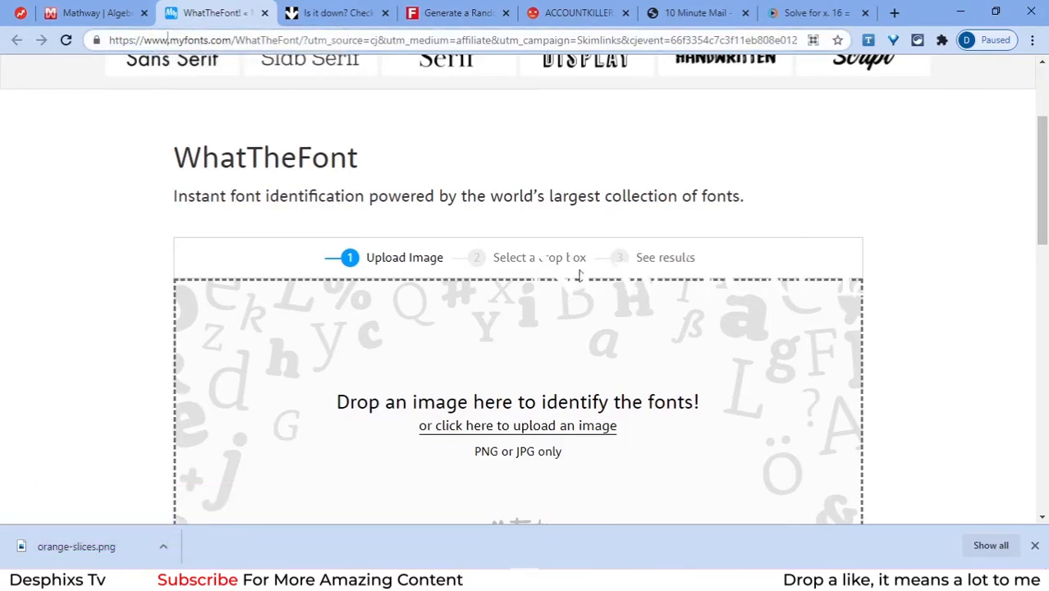
{"action": "mouse_move", "coordinate": [610, 217]}
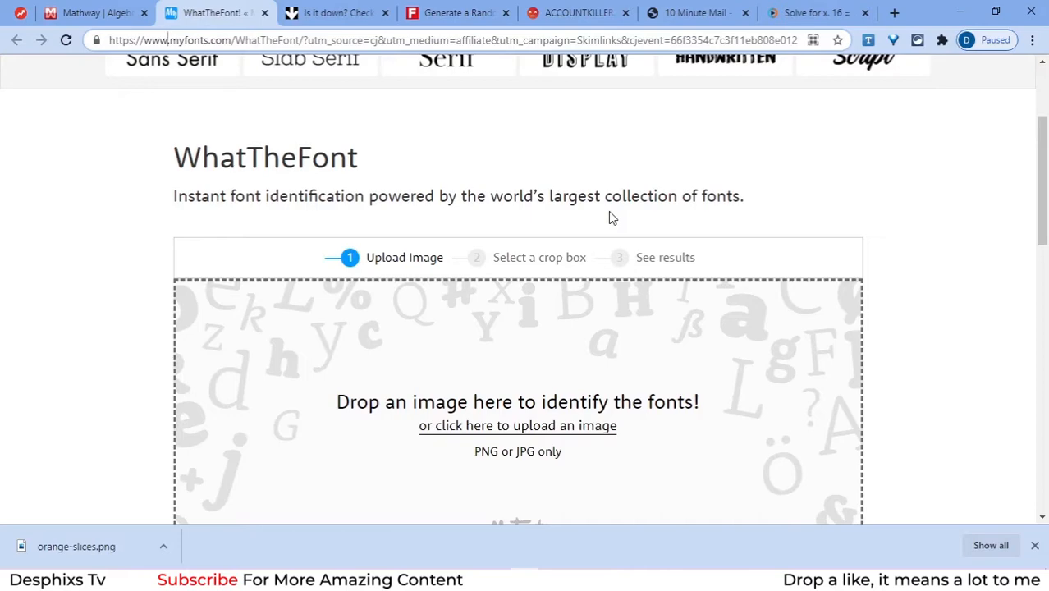
{"action": "mouse_move", "coordinate": [571, 410]}
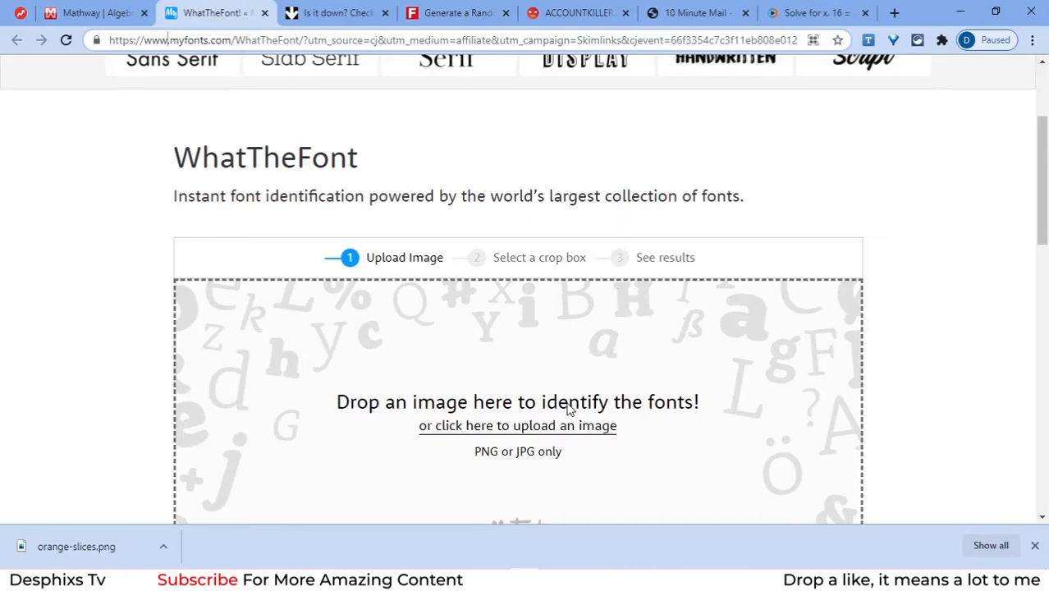
{"action": "mouse_move", "coordinate": [469, 435]}
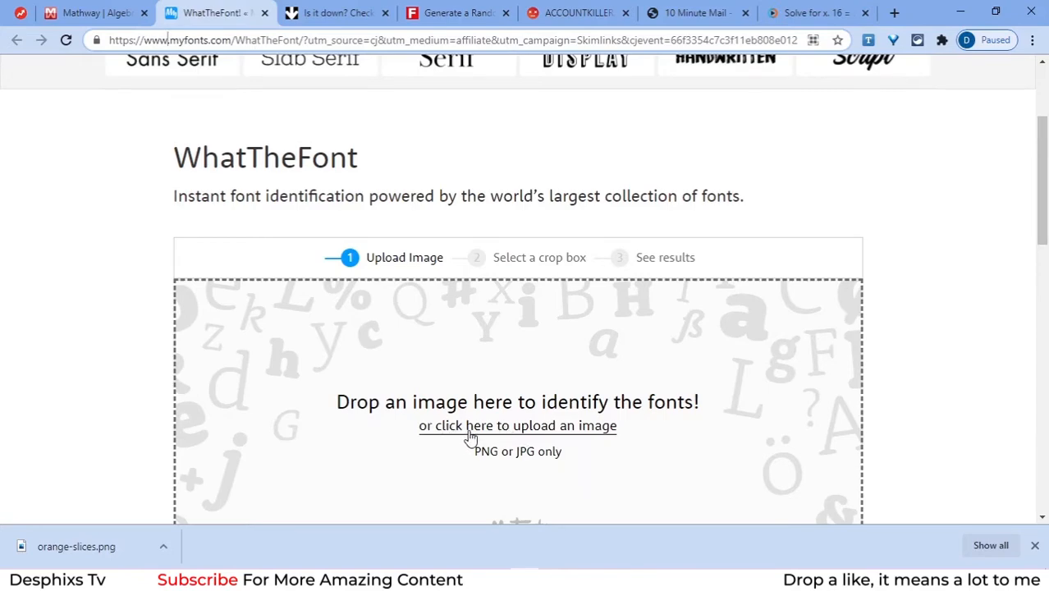
Upload the orange-slices image from the Desktop via the Open dialog.
{"action": "left_click", "coordinate": [517, 425]}
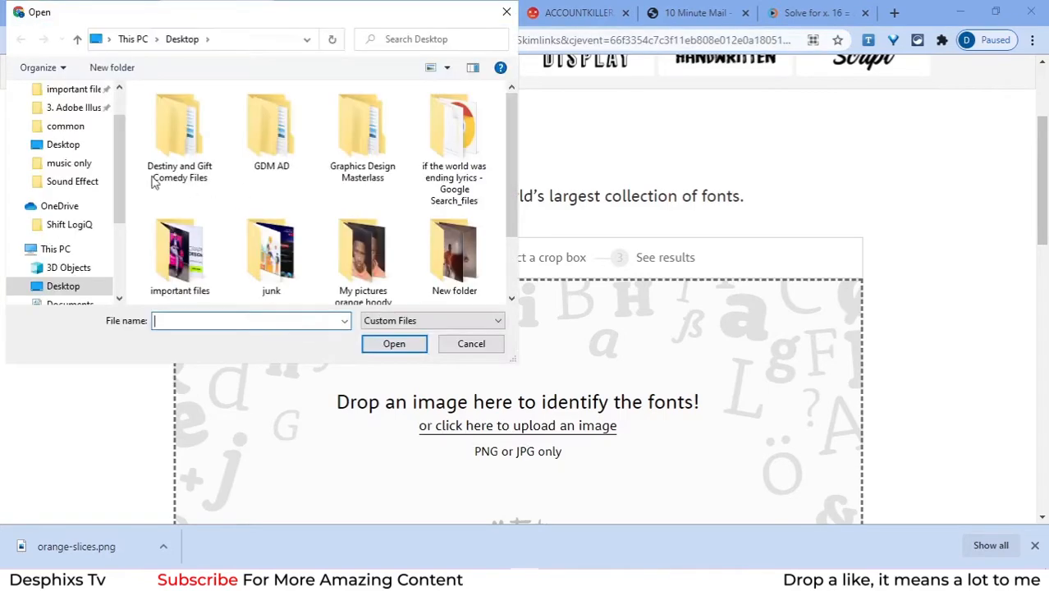
{"action": "scroll", "scroll_direction": "down", "scroll_amount": 3}
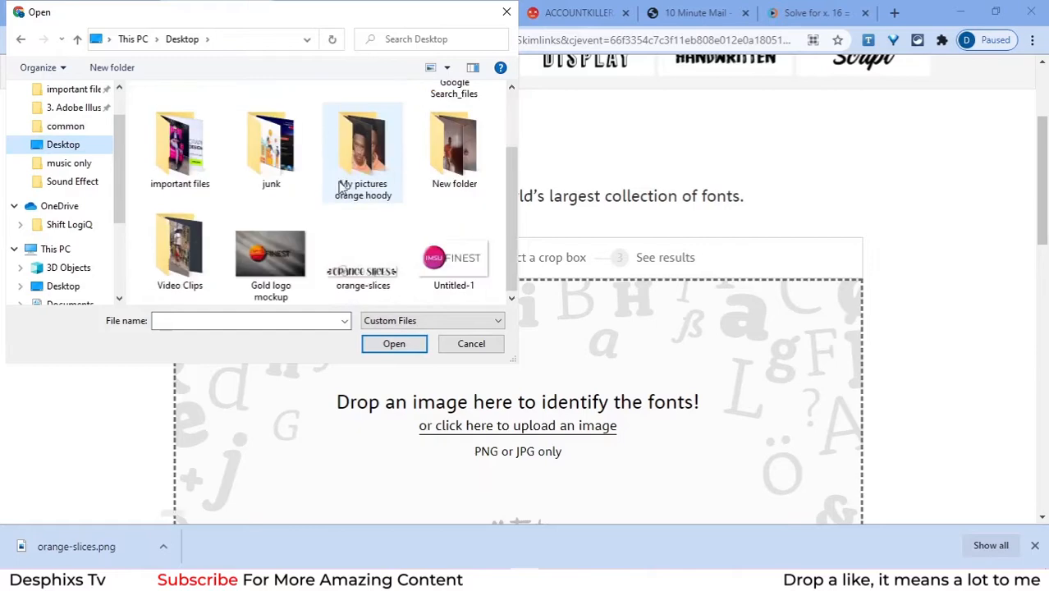
{"action": "left_click", "coordinate": [361, 250]}
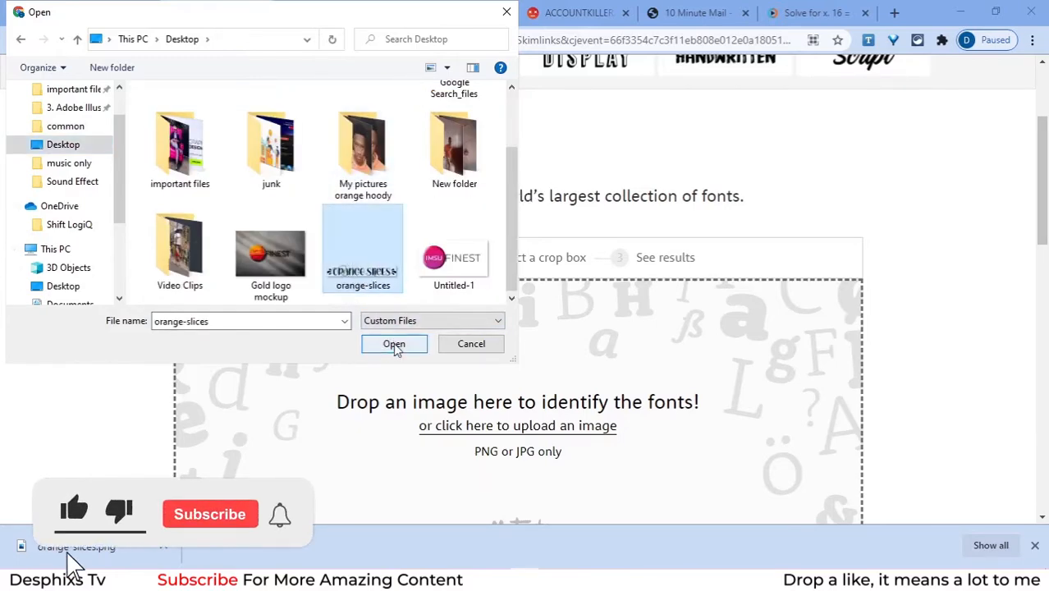
{"action": "left_click", "coordinate": [394, 345]}
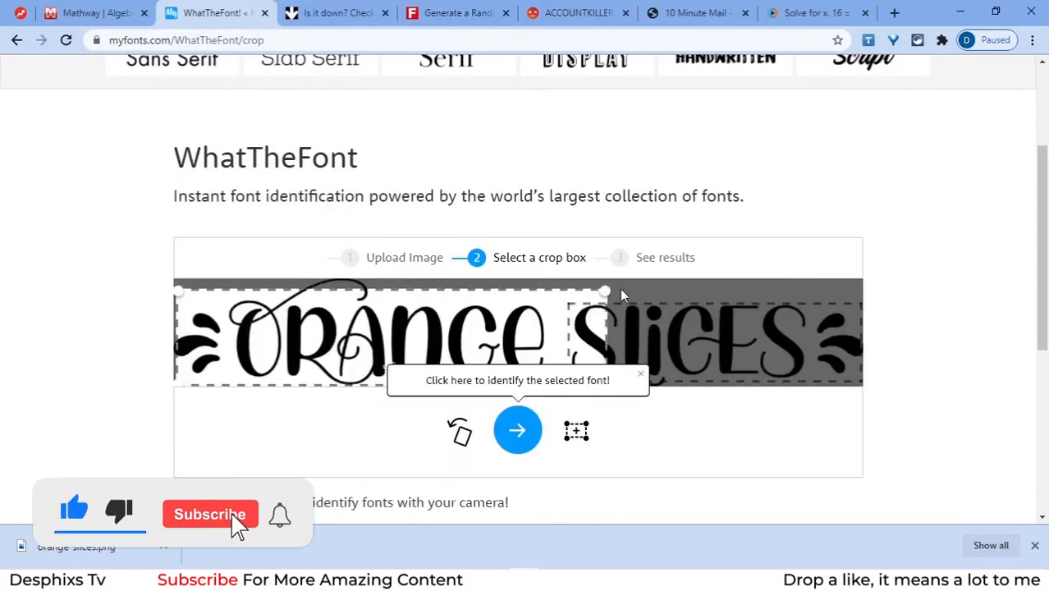
Crop to the ORANGE SLICES text and view the matches, led by Sigwald Regular.
{"action": "left_click_drag", "start_coordinate": [604, 292], "coordinate": [857, 292]}
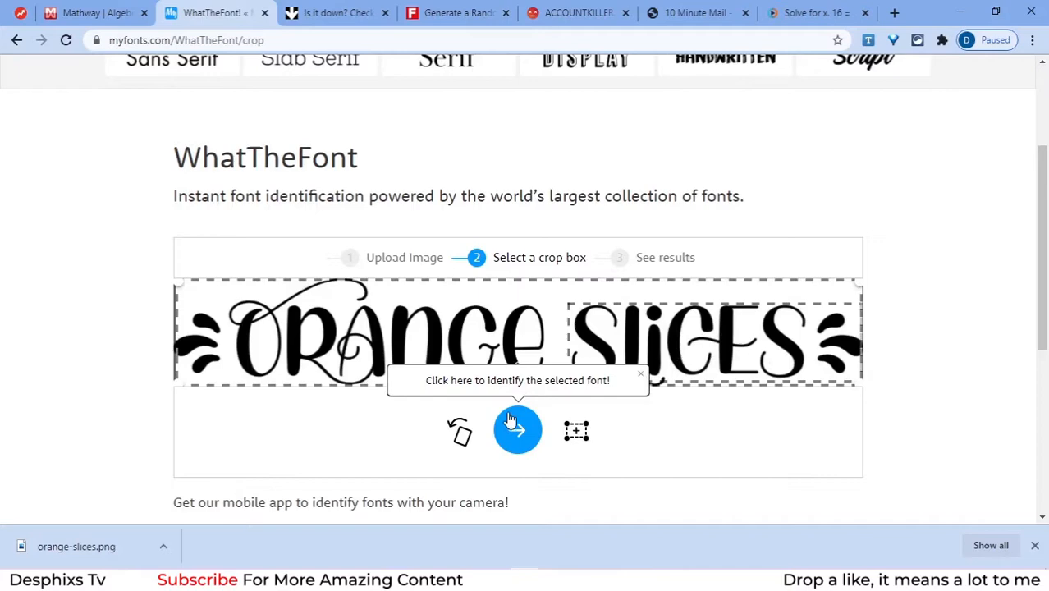
{"action": "left_click", "coordinate": [517, 430]}
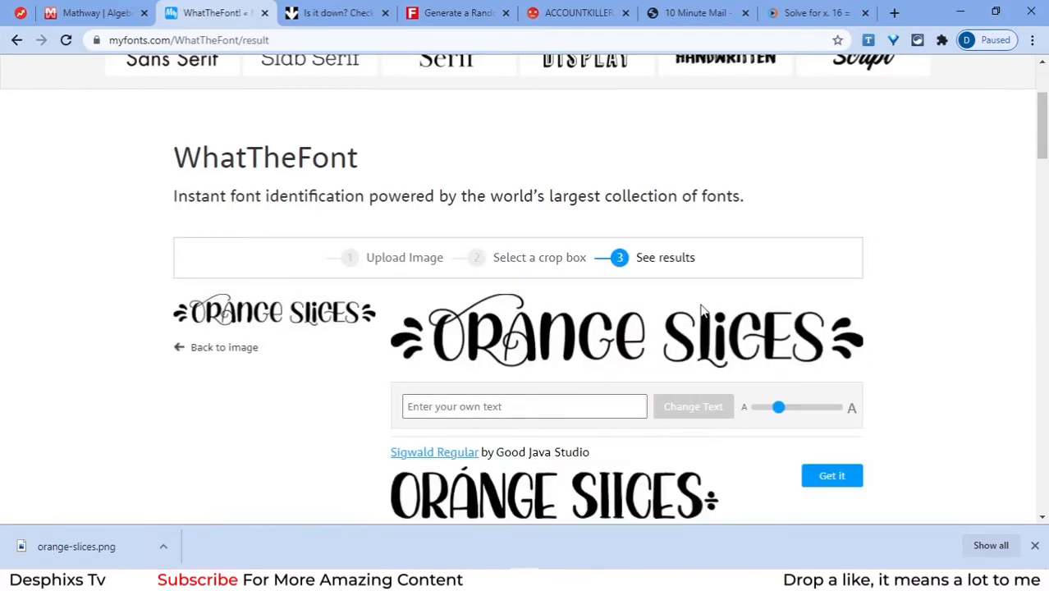
{"action": "scroll", "scroll_direction": "down", "scroll_amount": 3}
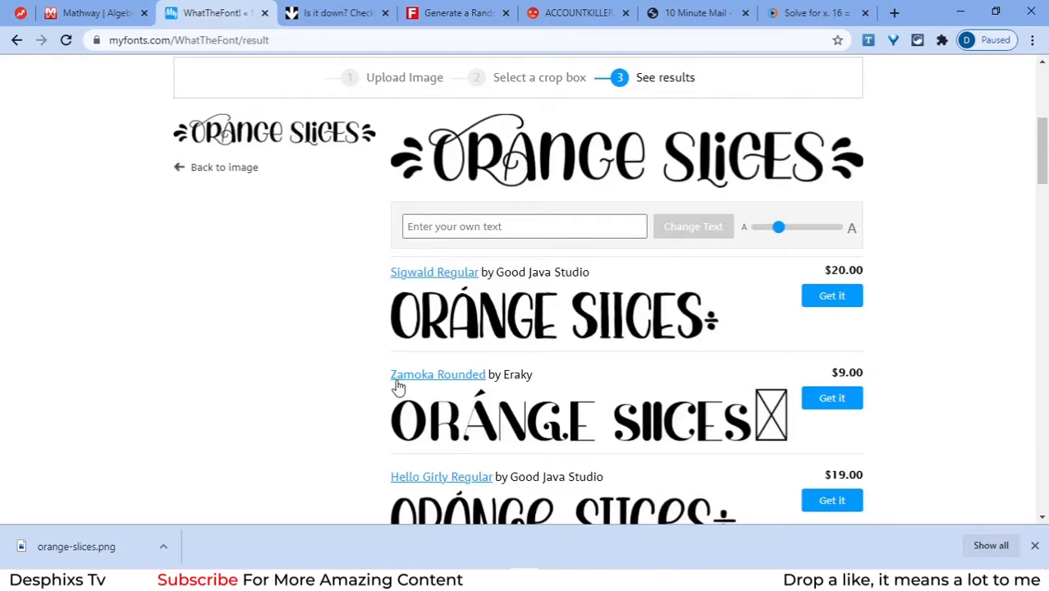
{"action": "mouse_move", "coordinate": [594, 420]}
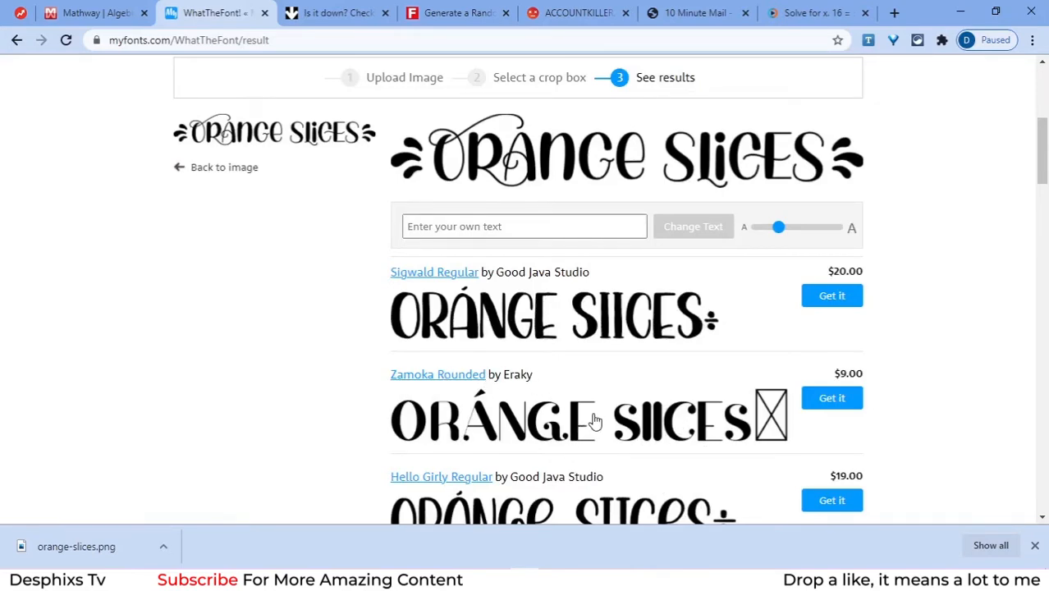
{"action": "scroll", "scroll_direction": "down", "scroll_amount": 3}
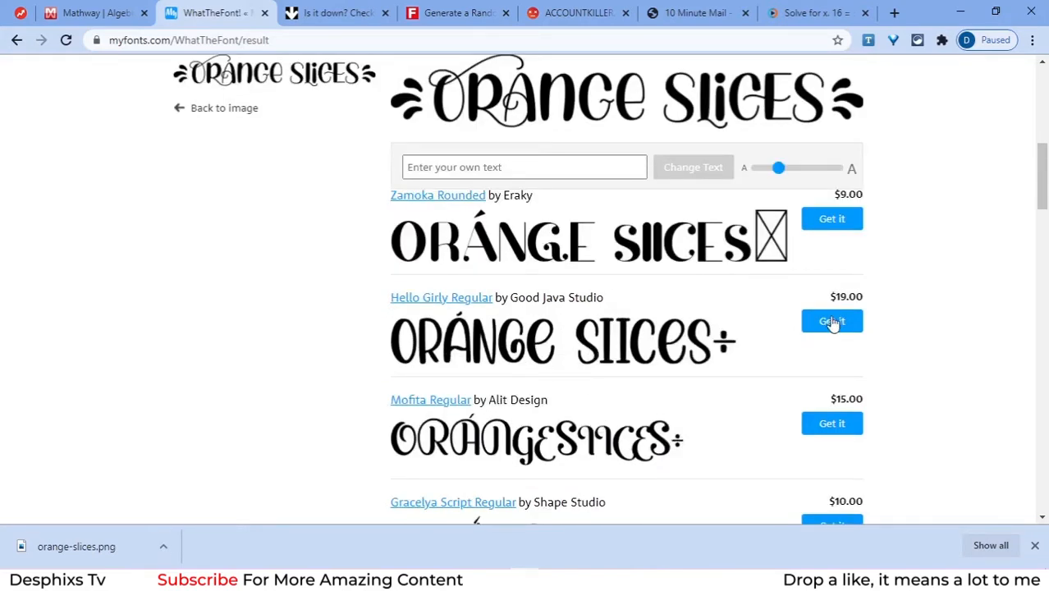
{"action": "scroll", "scroll_direction": "up", "scroll_amount": 3}
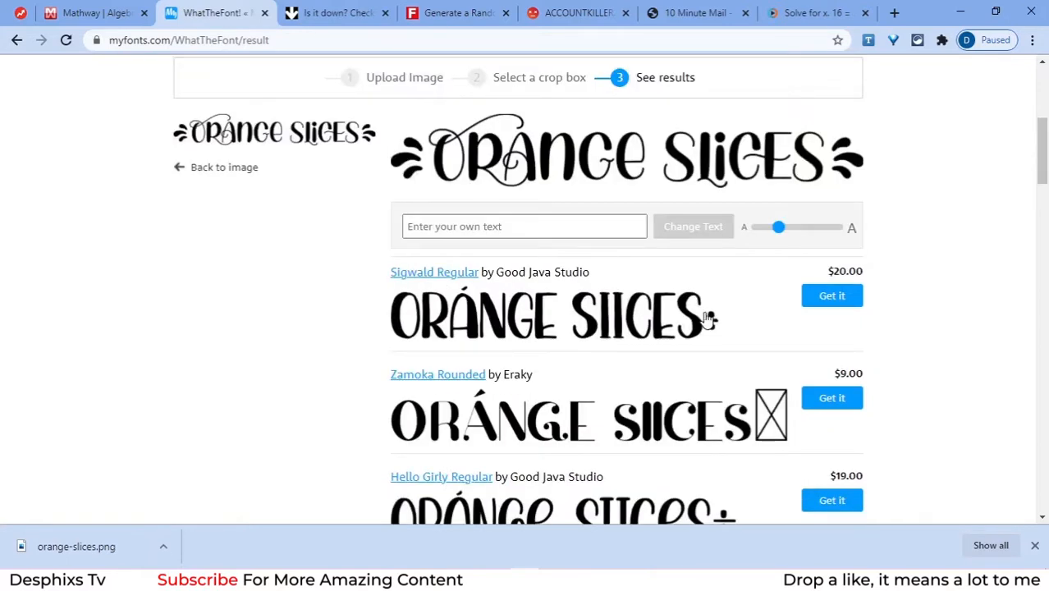
{"action": "mouse_move", "coordinate": [709, 413]}
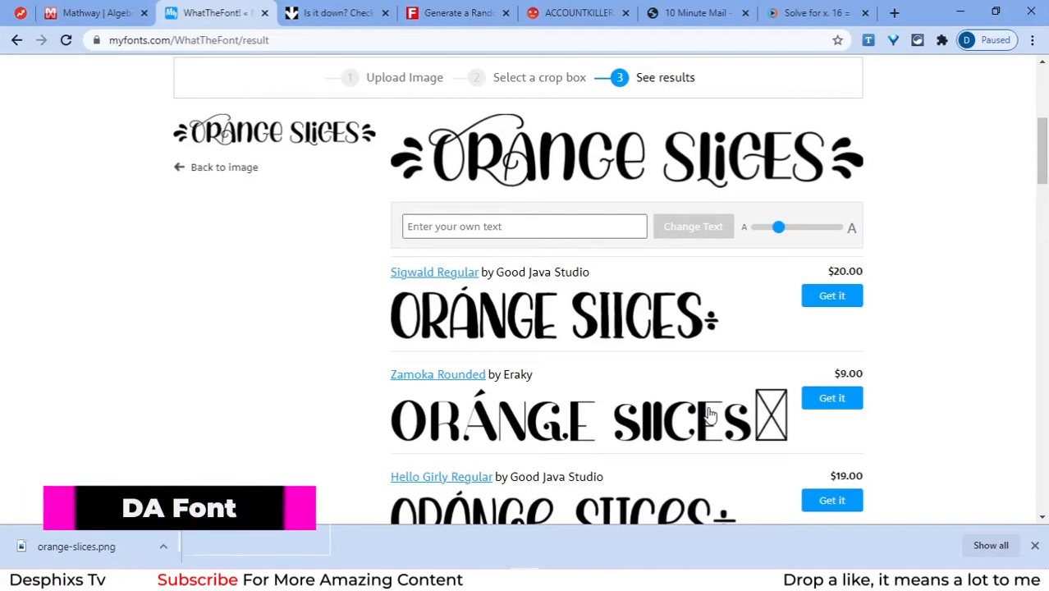
{"action": "mouse_move", "coordinate": [589, 351]}
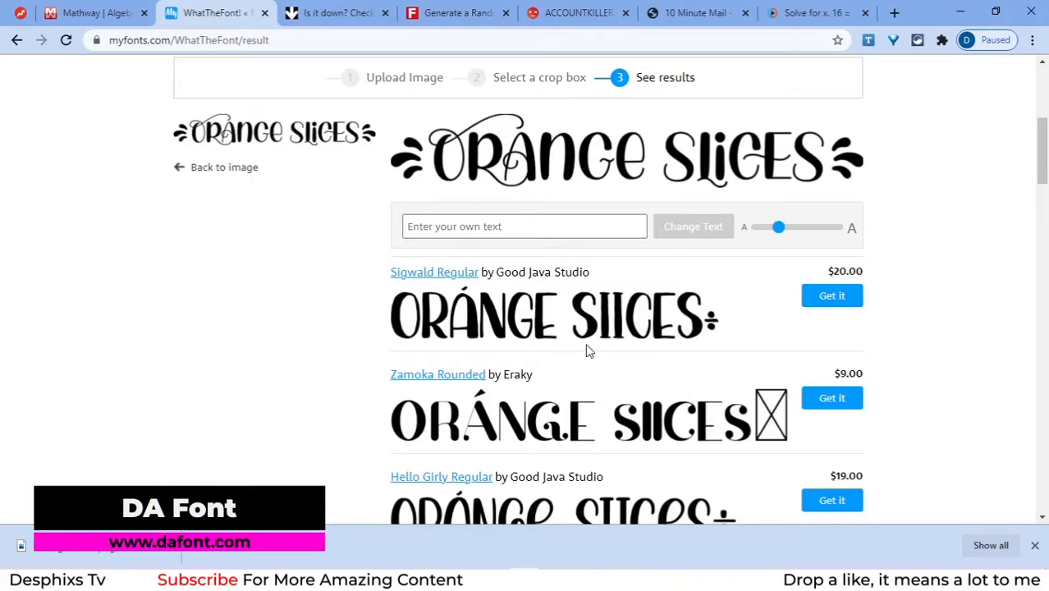
{"action": "scroll", "scroll_direction": "up", "scroll_amount": 3}
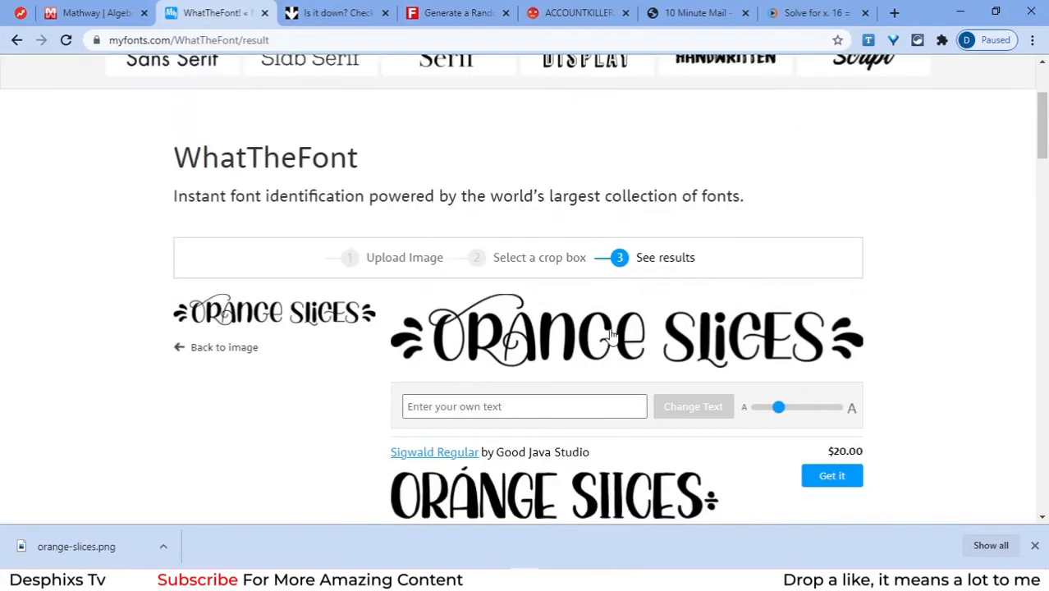
{"action": "mouse_move", "coordinate": [627, 320]}
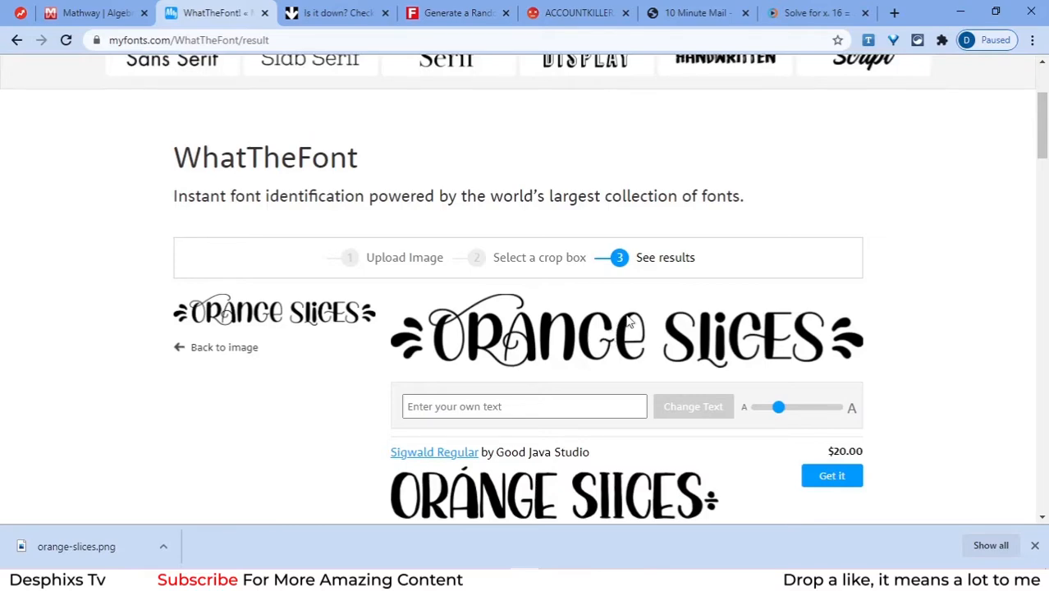
{"action": "mouse_move", "coordinate": [364, 13]}
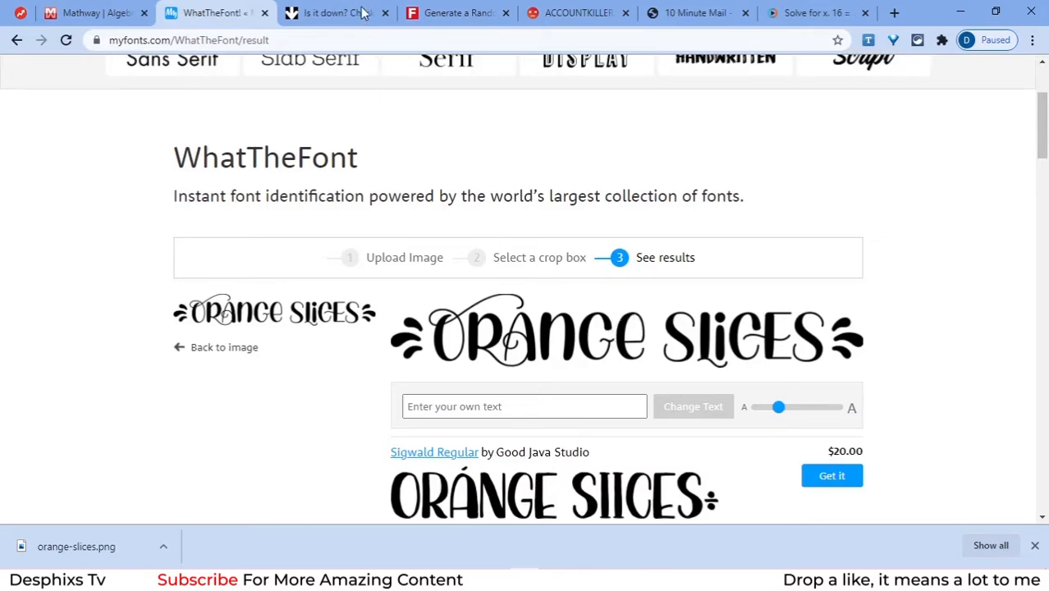
{"action": "left_click", "coordinate": [337, 13]}
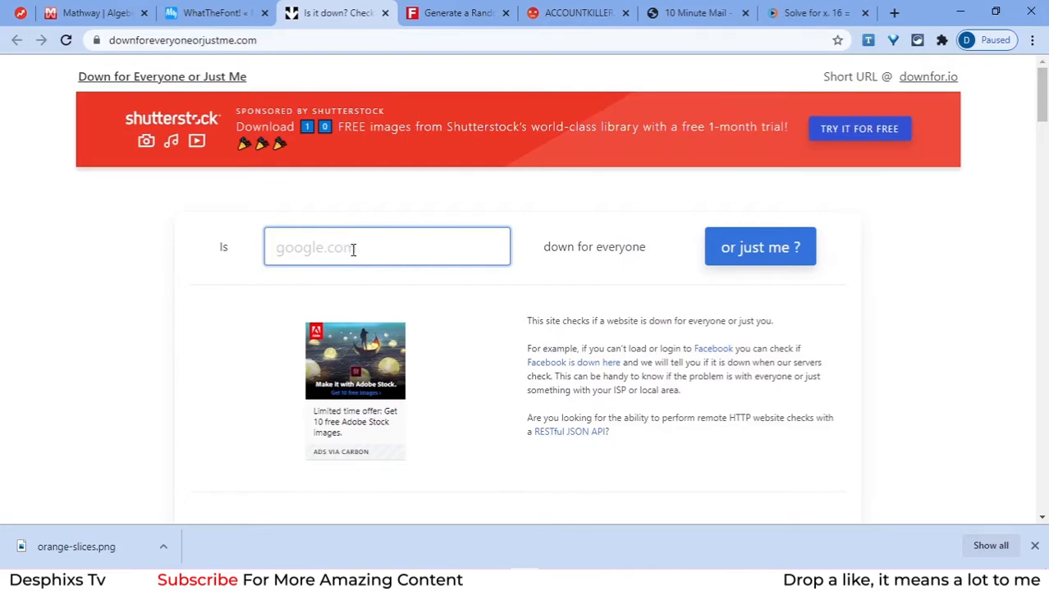
{"action": "mouse_move", "coordinate": [249, 228]}
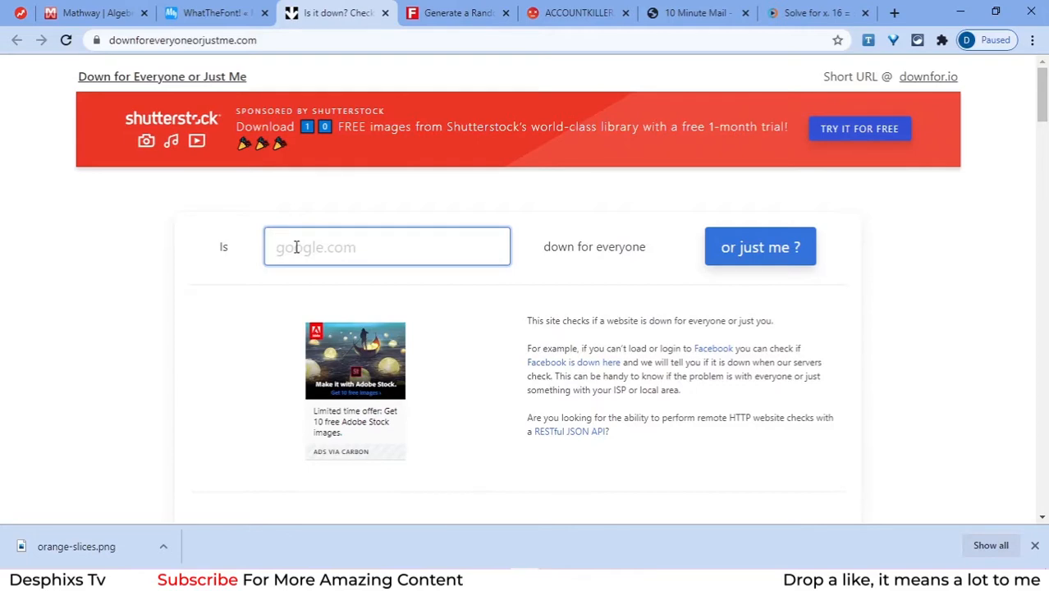
Check facebook with 'or just me?', see it is up, and return to check another site.
{"action": "type", "text": "facebook"}
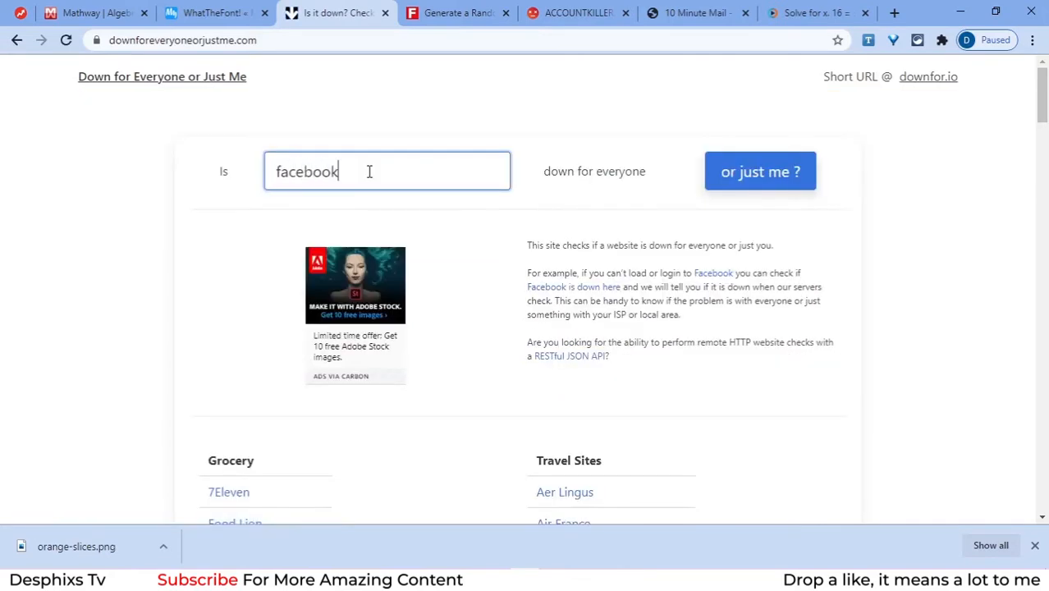
{"action": "mouse_move", "coordinate": [759, 172]}
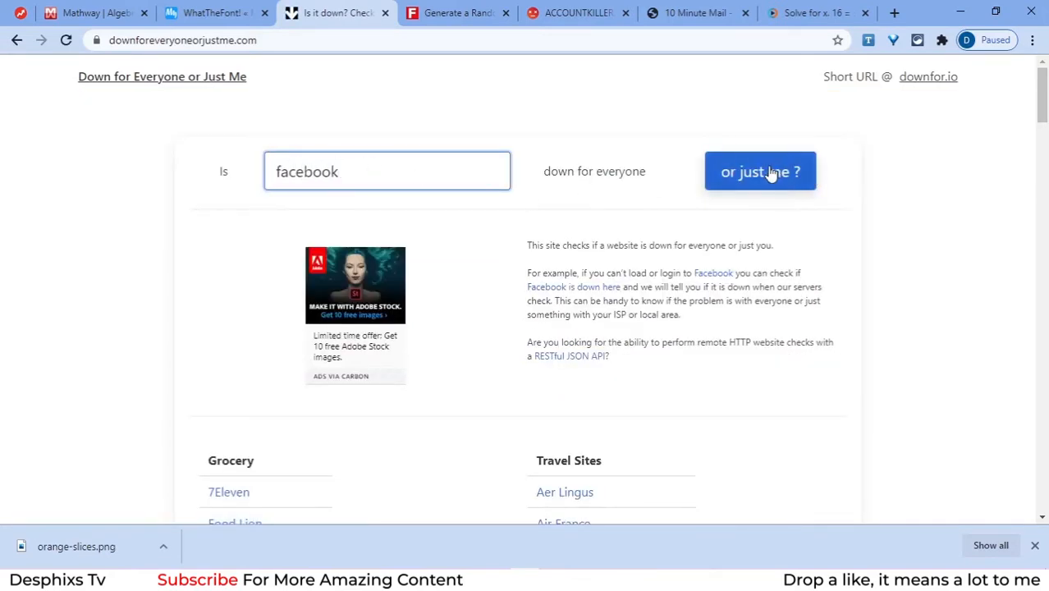
{"action": "left_click", "coordinate": [758, 173]}
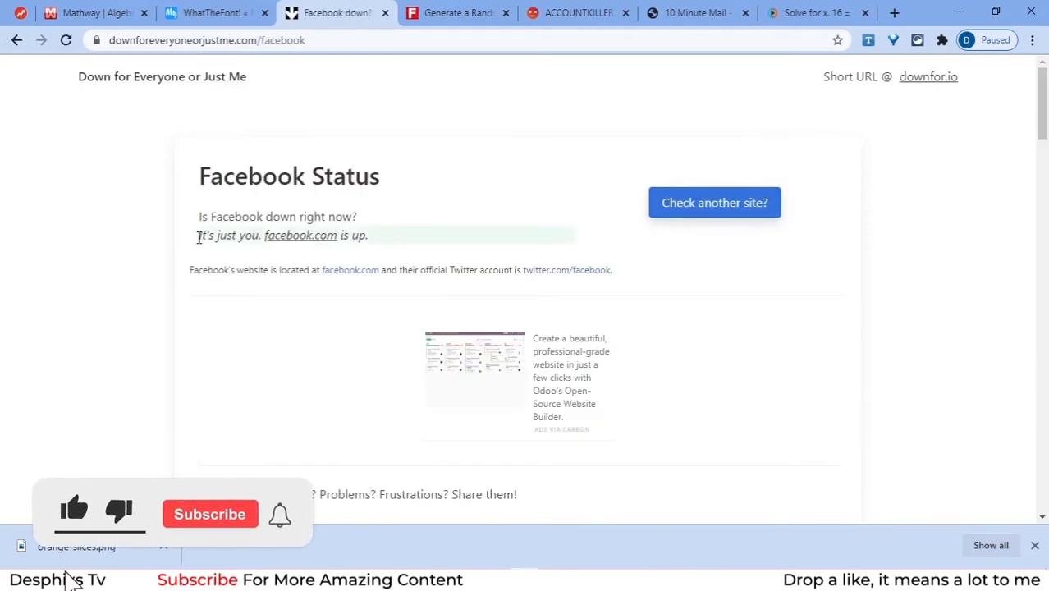
{"action": "double_click", "coordinate": [217, 236]}
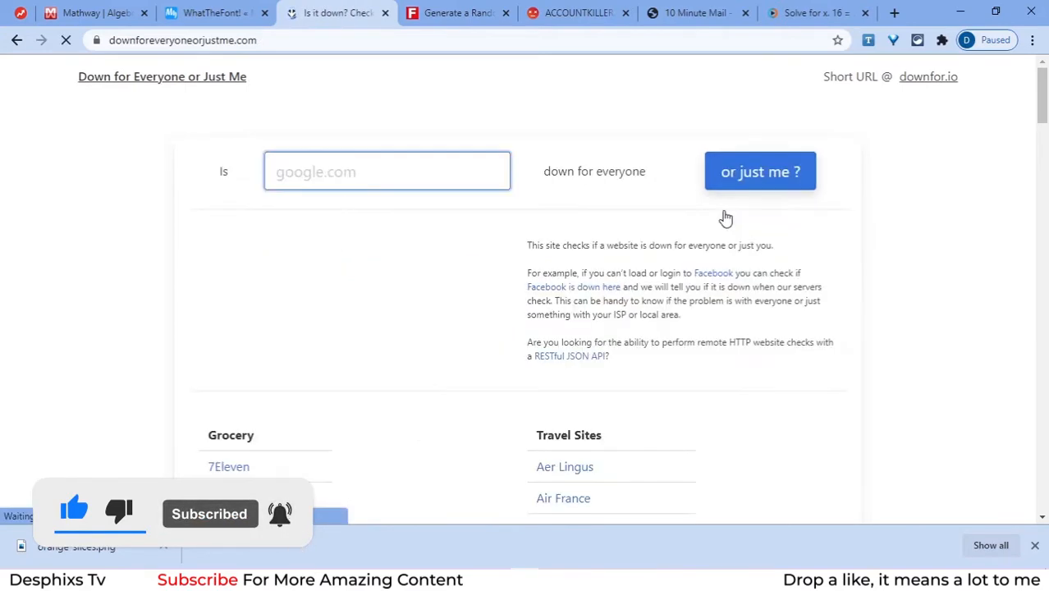
{"action": "left_click", "coordinate": [758, 172]}
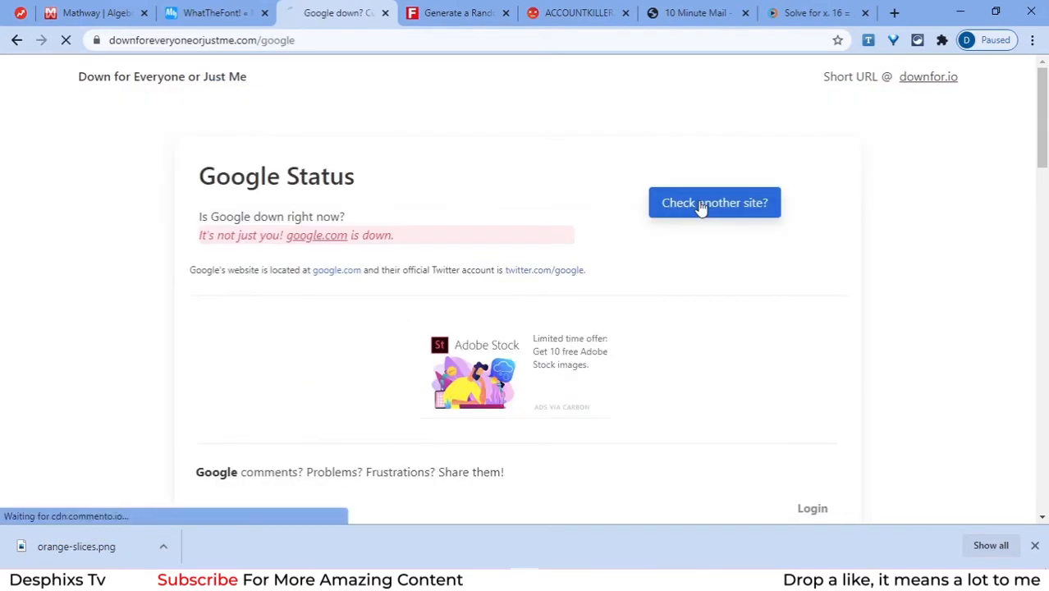
{"action": "left_click", "coordinate": [714, 203]}
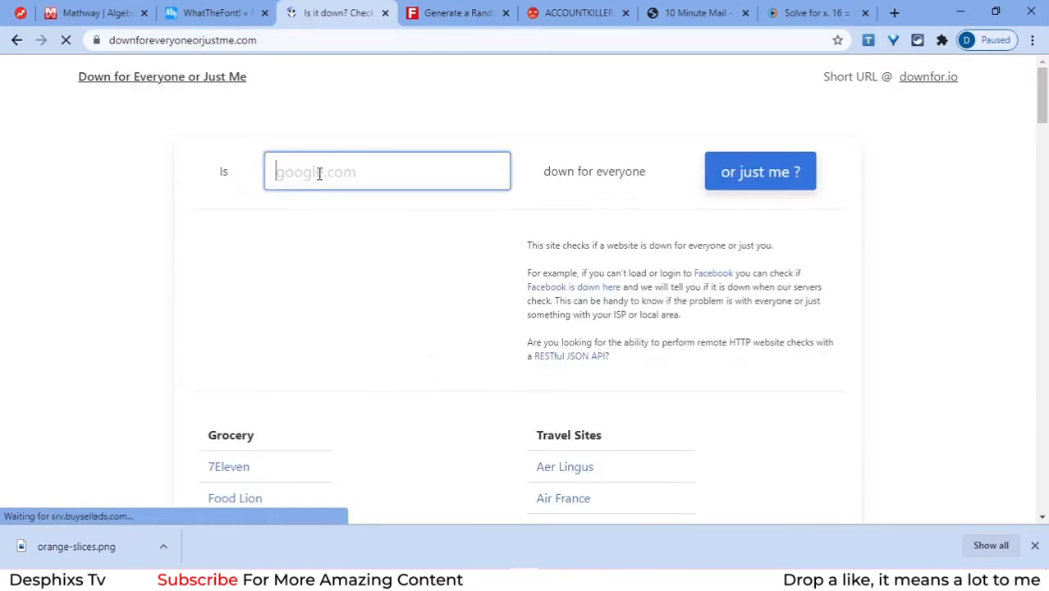
{"action": "type", "text": "jfijnfmeofmeofn"}
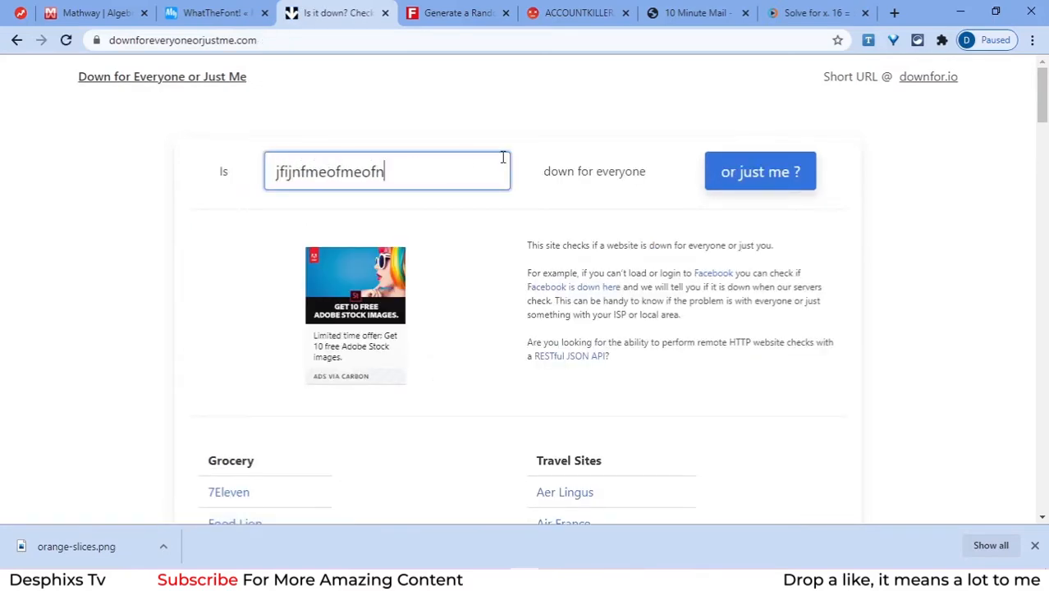
{"action": "left_click", "coordinate": [760, 172]}
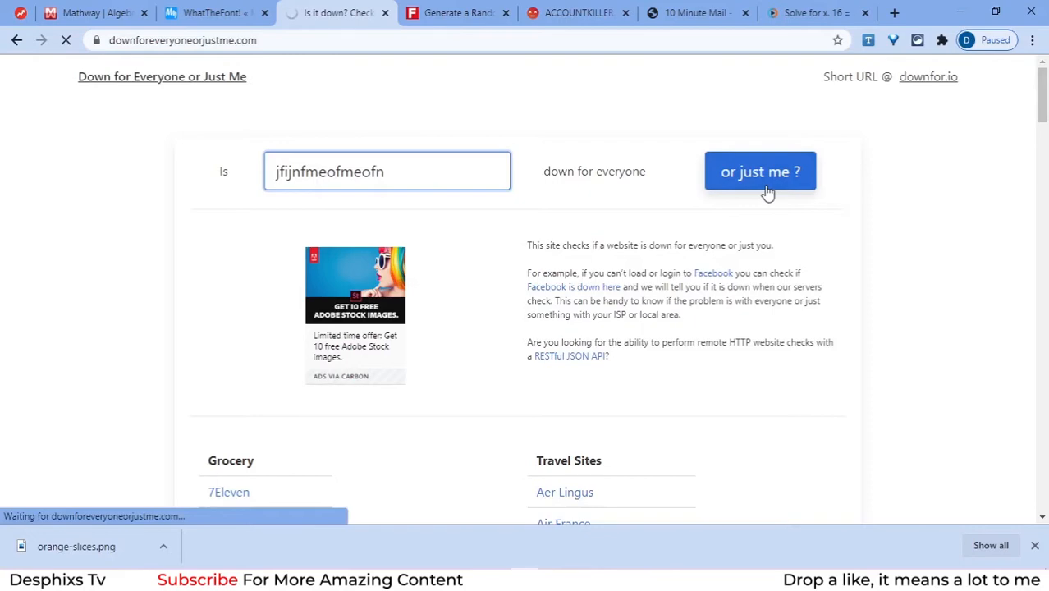
{"action": "left_click", "coordinate": [758, 172]}
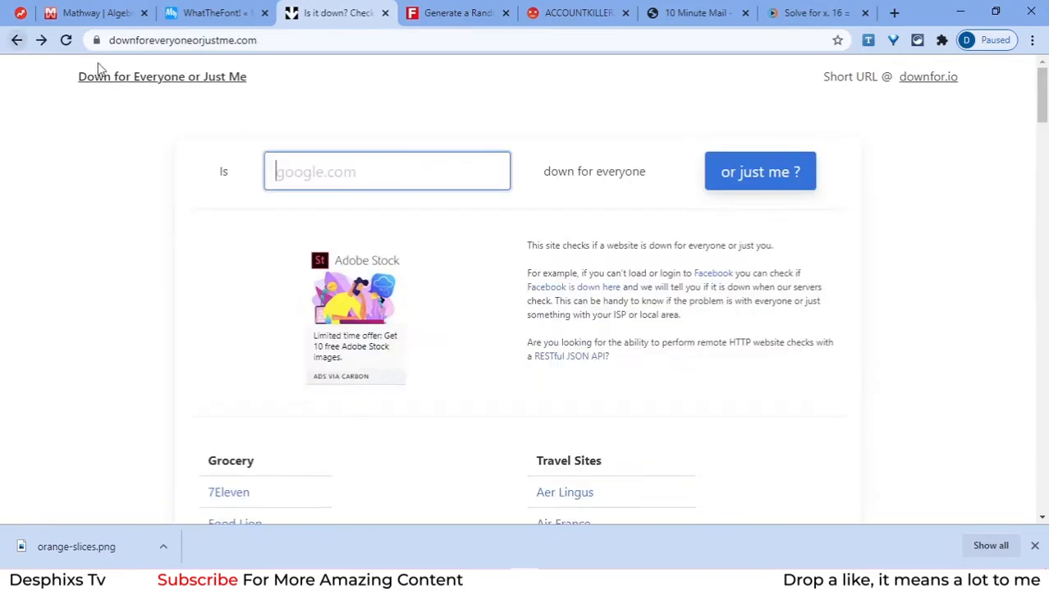
{"action": "mouse_move", "coordinate": [469, 184]}
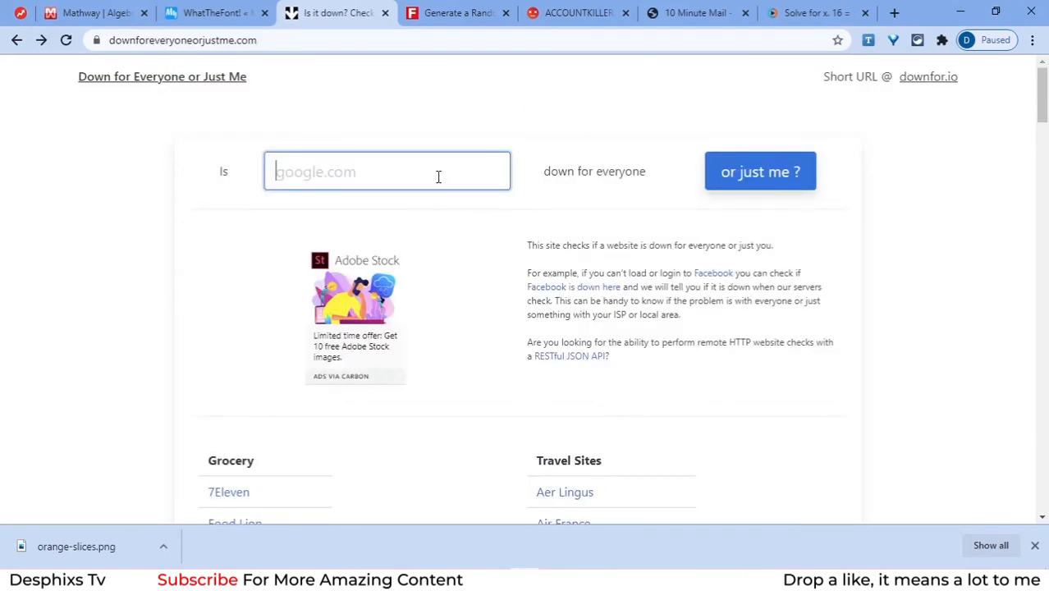
{"action": "mouse_move", "coordinate": [448, 163]}
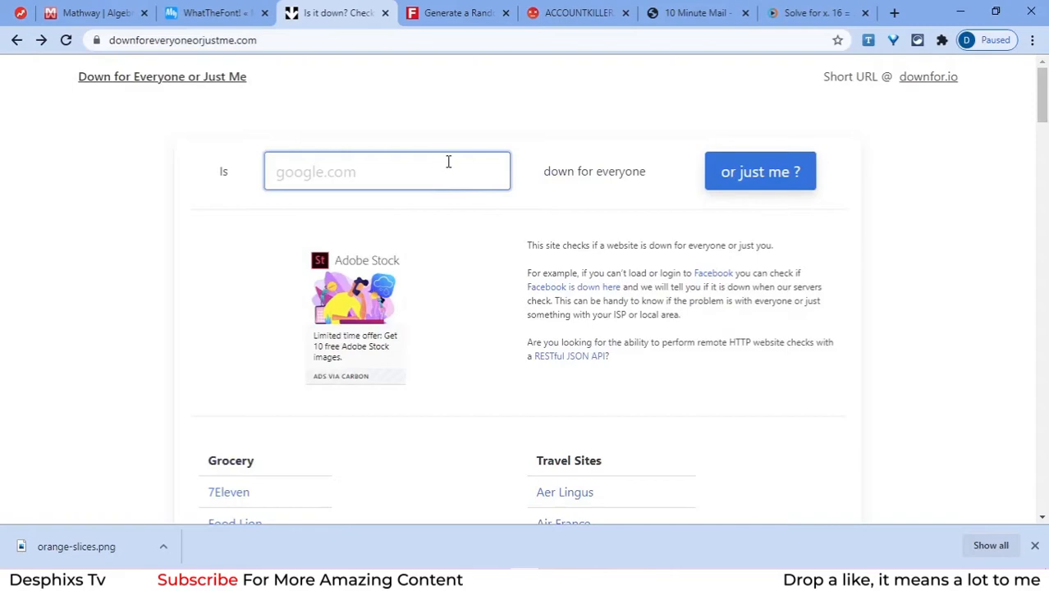
{"action": "left_click", "coordinate": [456, 13]}
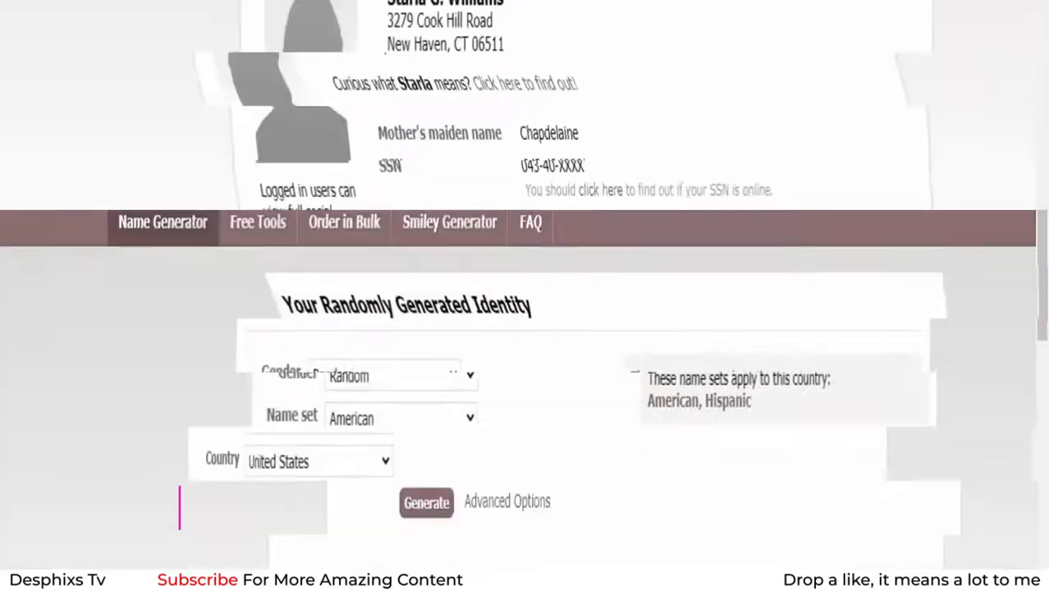
Generate an identity with name set Dutch and country Portugal, yielding Emilio van Esveld.
{"action": "scroll", "scroll_direction": "up", "scroll_amount": 3}
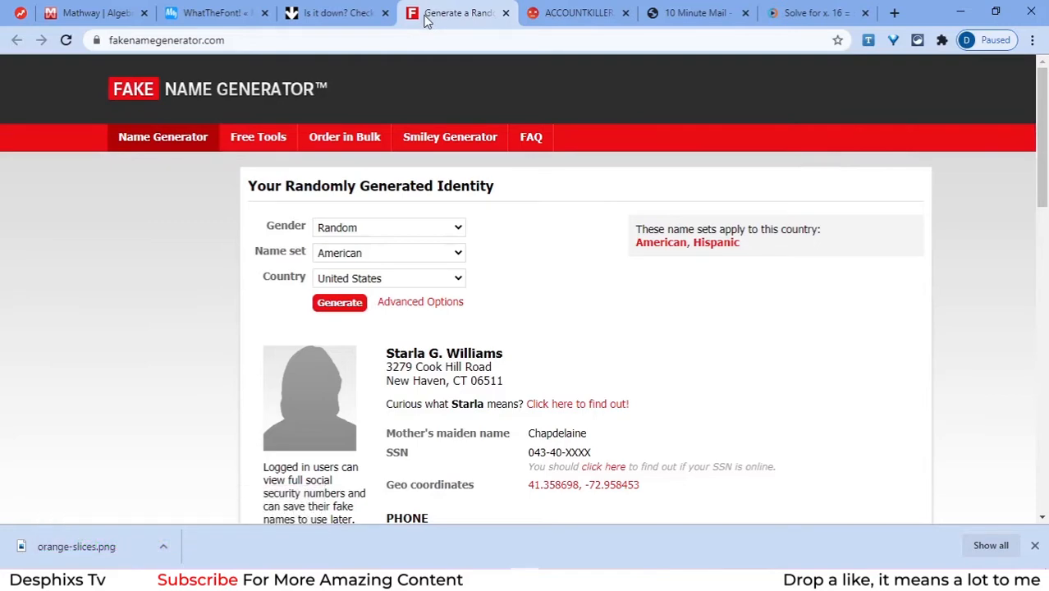
{"action": "mouse_move", "coordinate": [535, 246]}
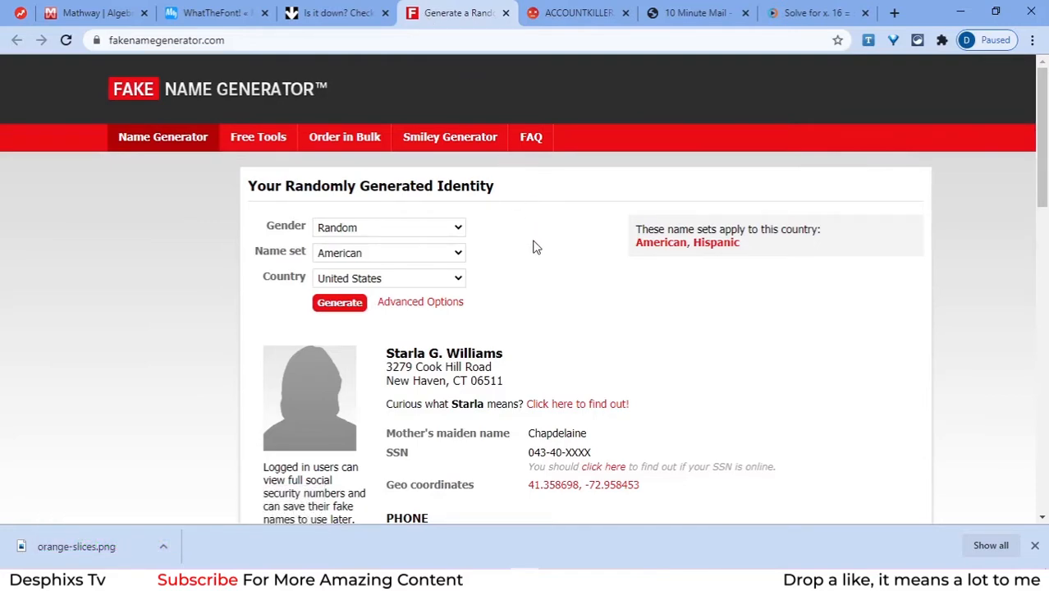
{"action": "mouse_move", "coordinate": [379, 237]}
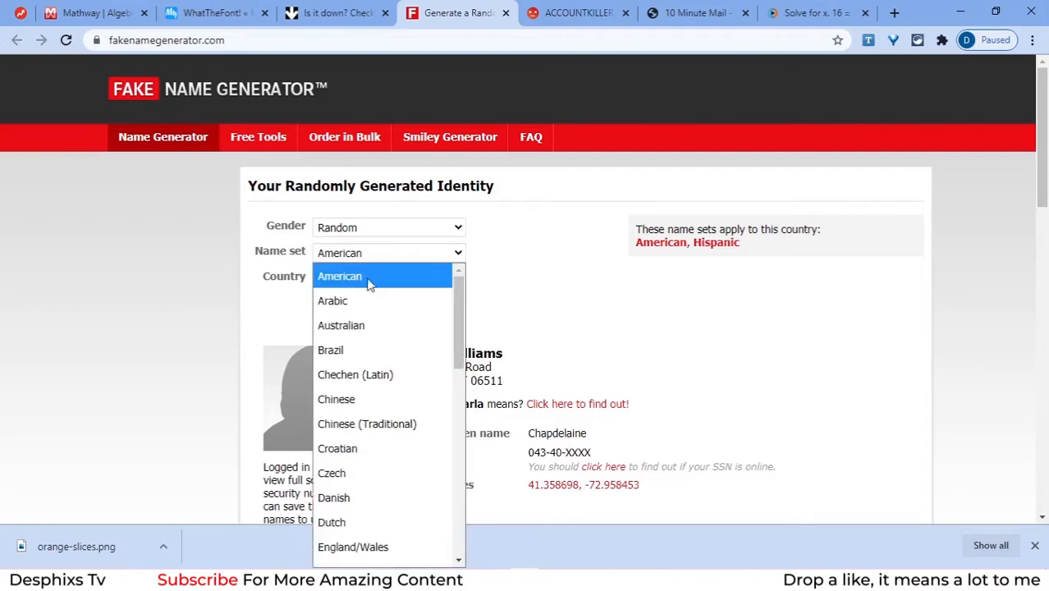
{"action": "left_click", "coordinate": [331, 300]}
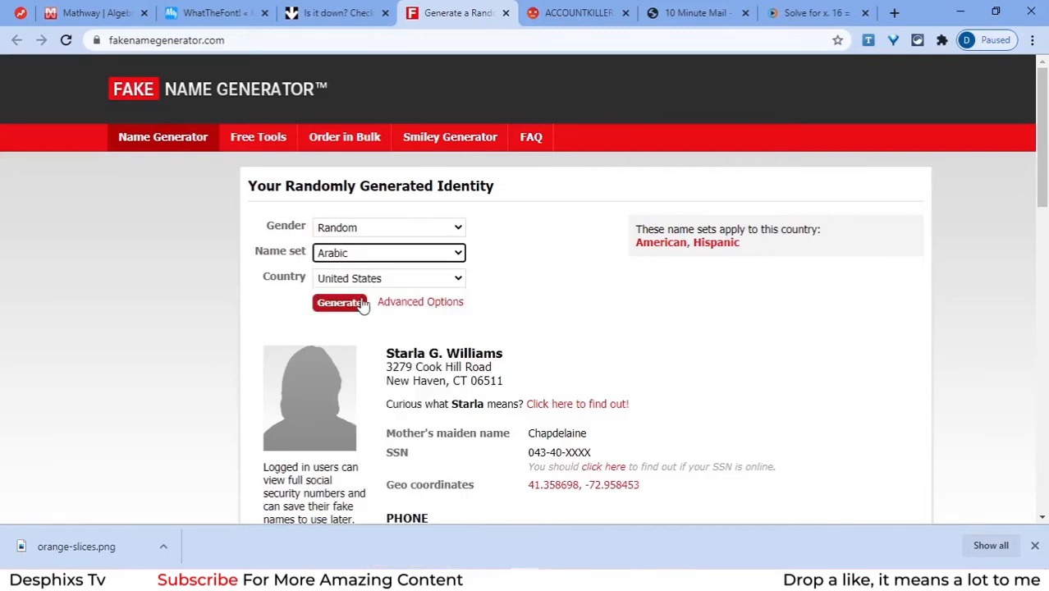
{"action": "left_click", "coordinate": [387, 279]}
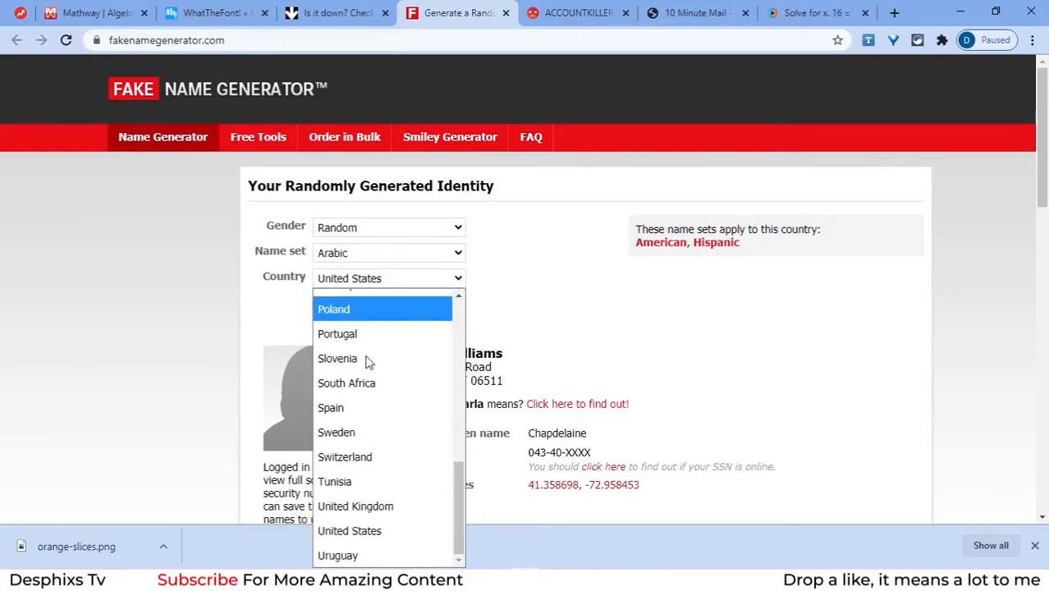
{"action": "left_click", "coordinate": [338, 333]}
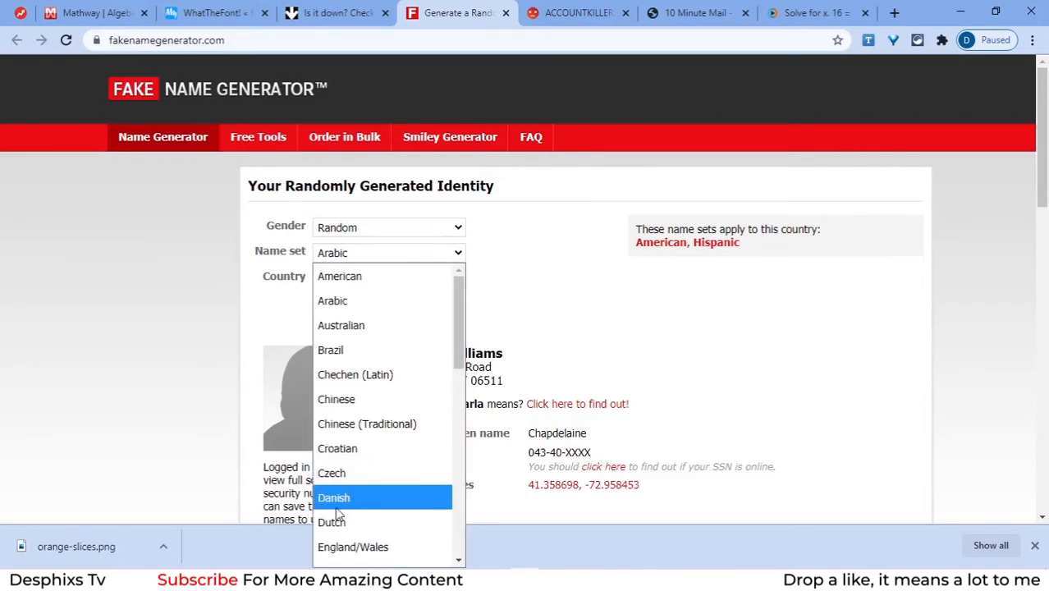
{"action": "left_click", "coordinate": [331, 522]}
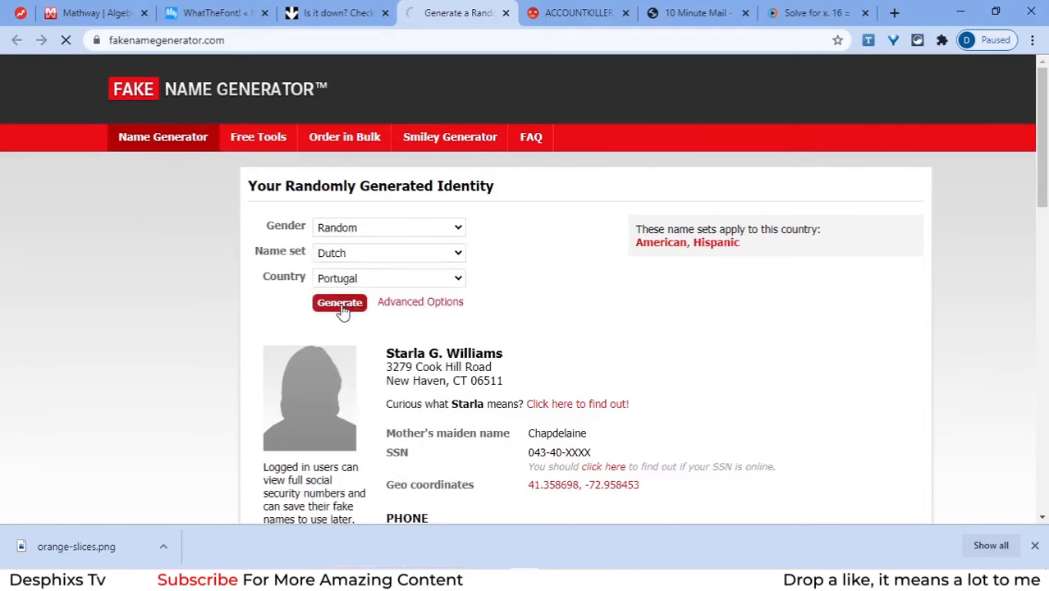
{"action": "left_click", "coordinate": [338, 302]}
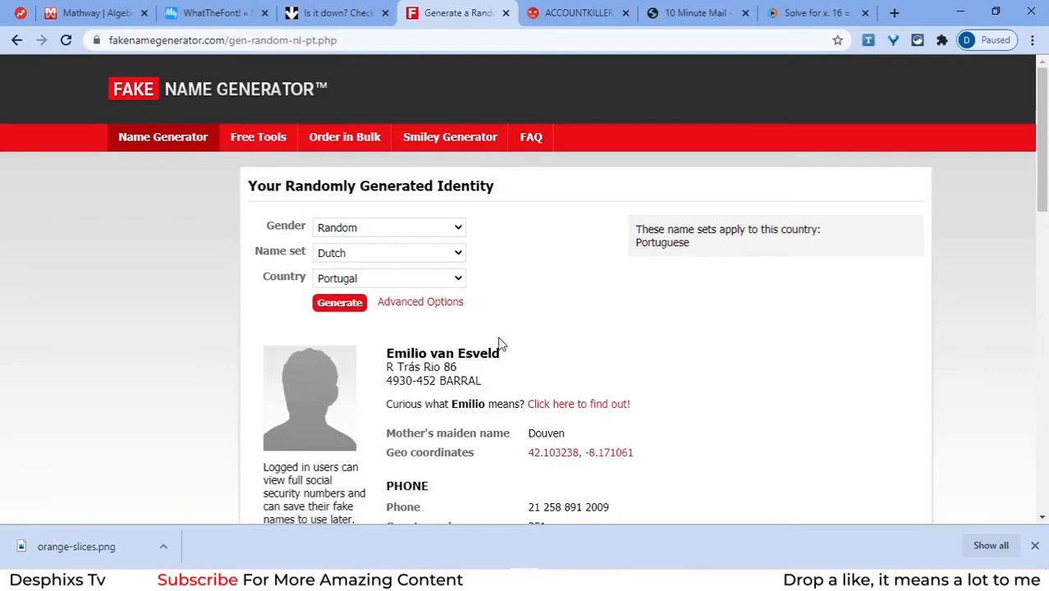
{"action": "double_click", "coordinate": [443, 353]}
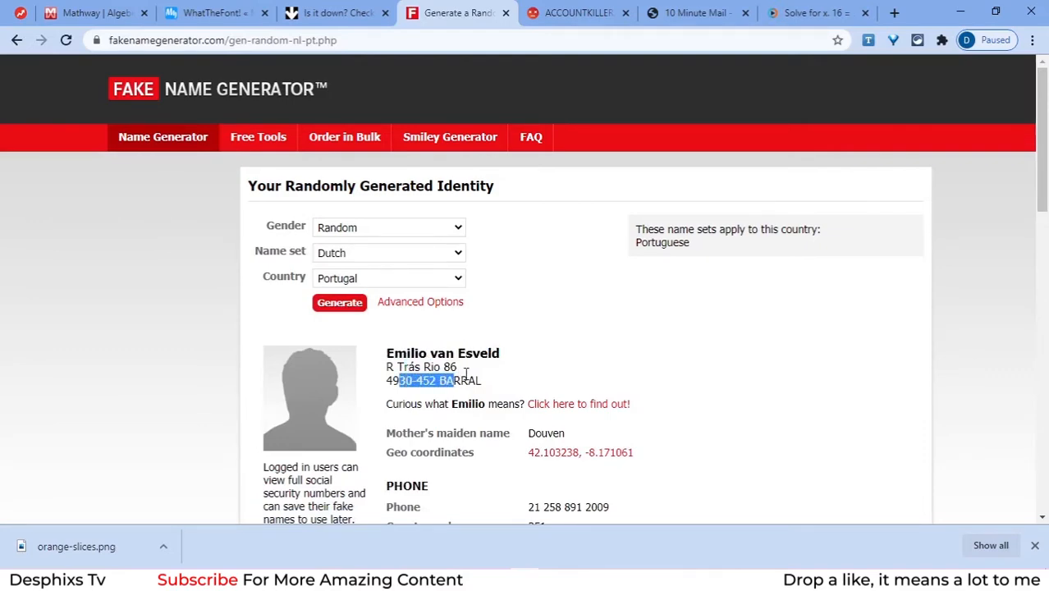
{"action": "scroll", "scroll_direction": "down", "scroll_amount": 3}
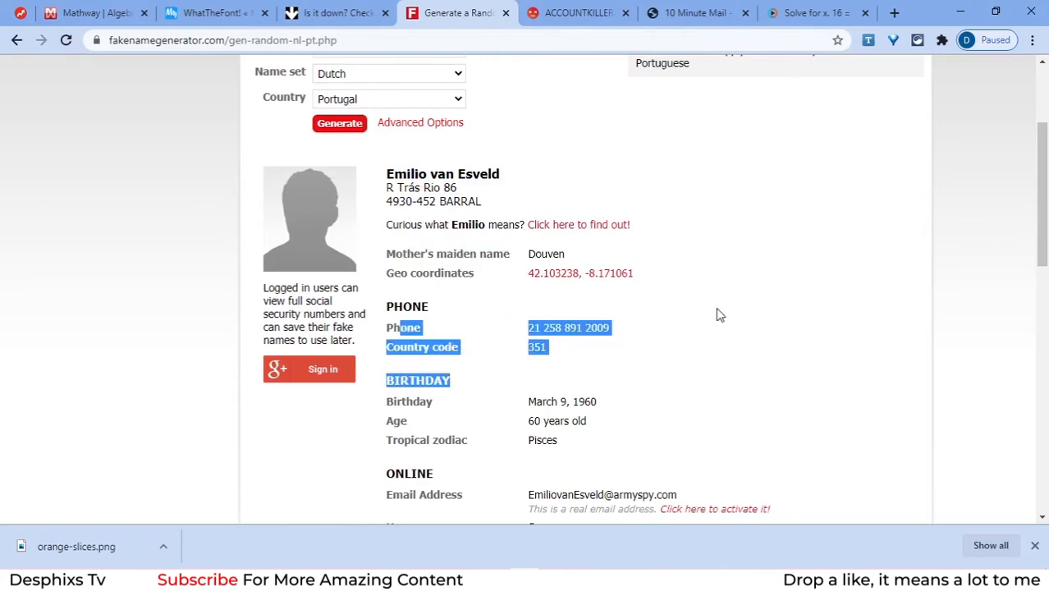
{"action": "scroll", "scroll_direction": "down", "scroll_amount": 3}
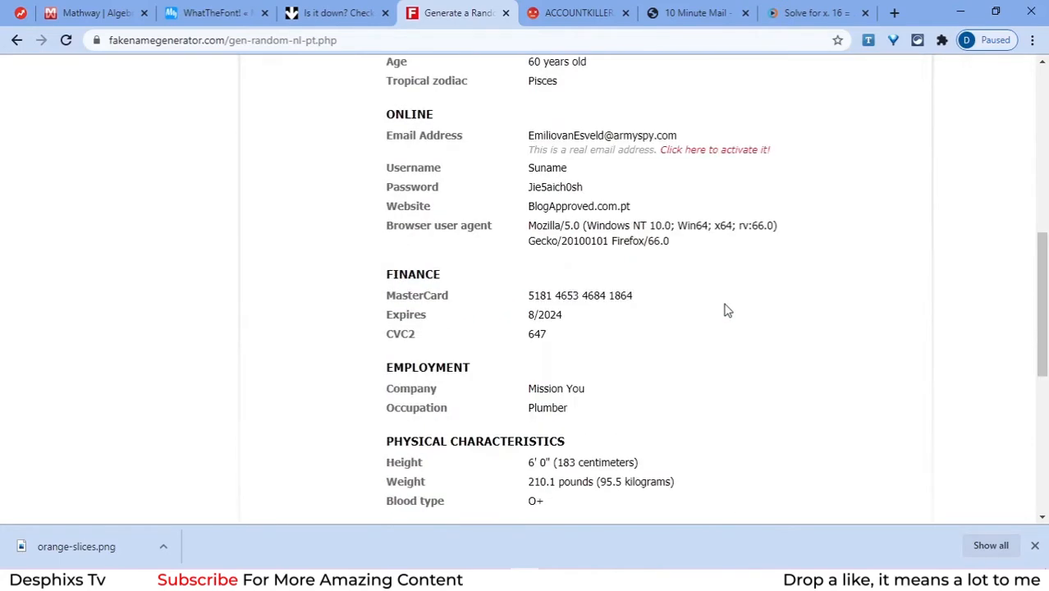
{"action": "scroll", "scroll_direction": "down", "scroll_amount": 3}
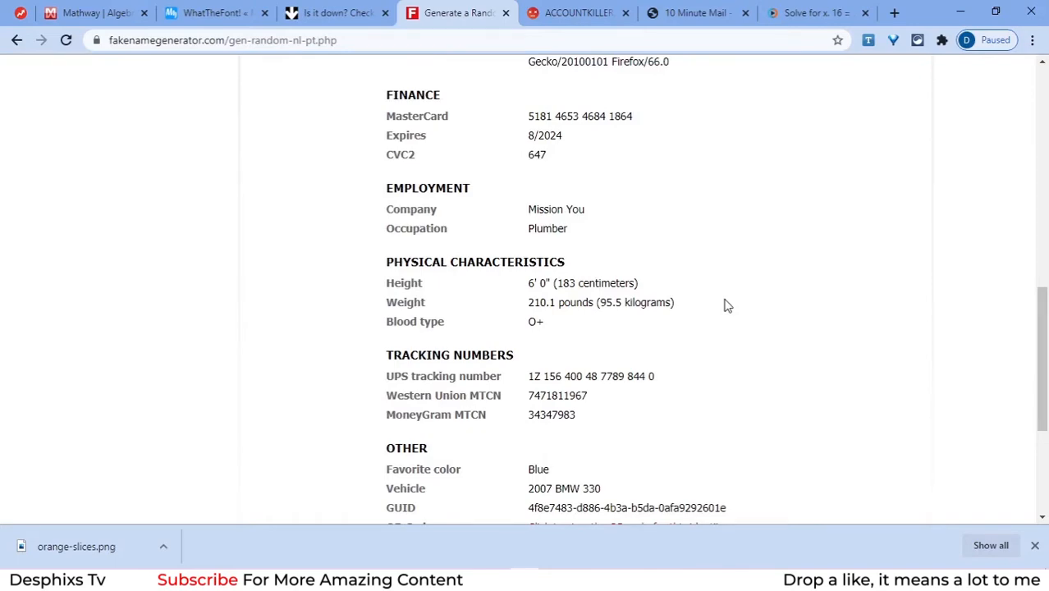
{"action": "scroll", "scroll_direction": "down", "scroll_amount": 3}
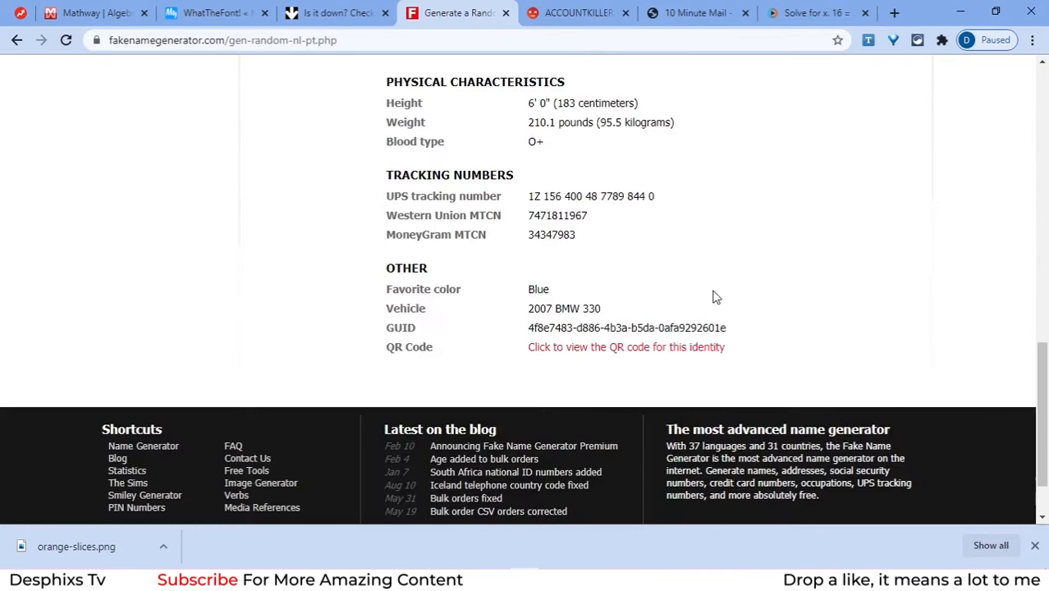
{"action": "scroll", "scroll_direction": "up", "scroll_amount": 3}
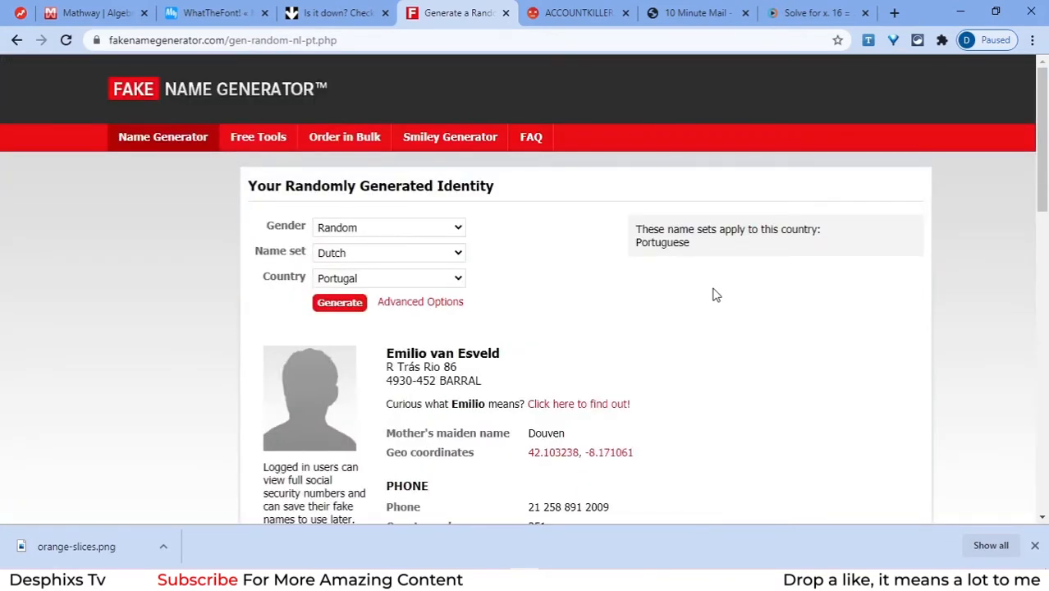
{"action": "mouse_move", "coordinate": [732, 307]}
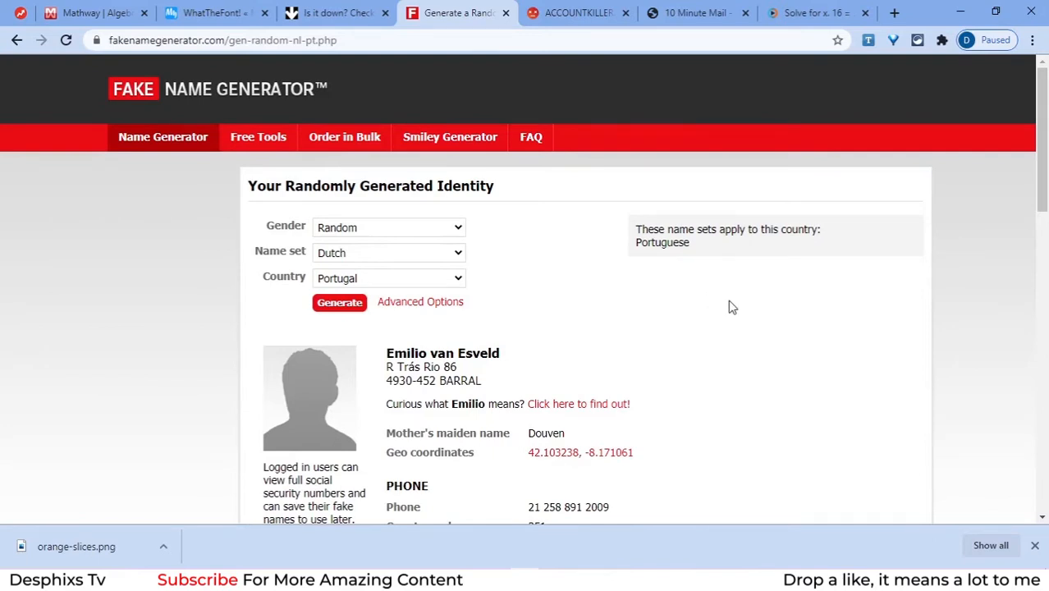
{"action": "left_click", "coordinate": [574, 14]}
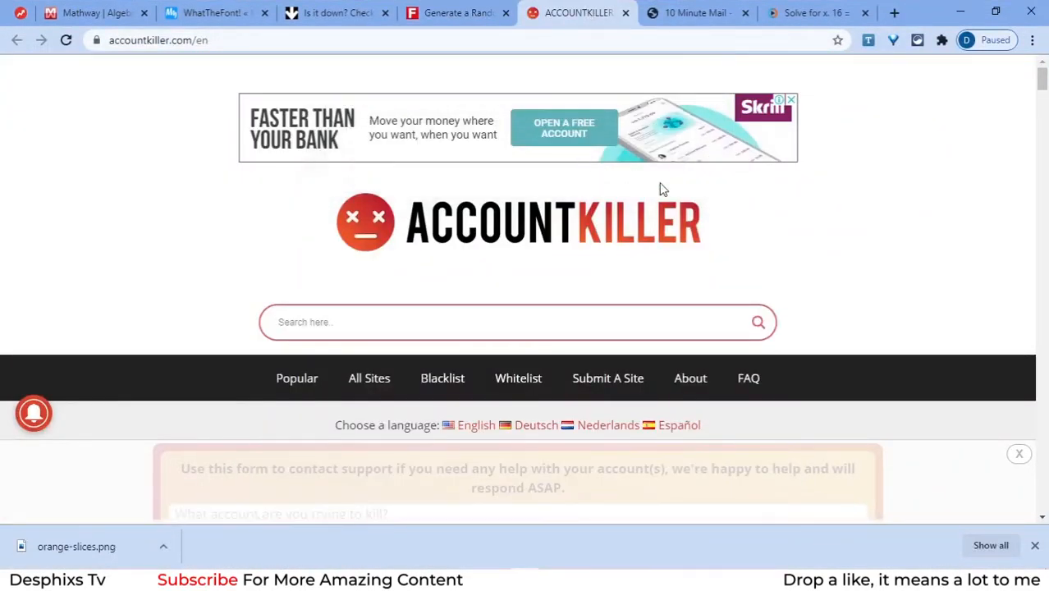
{"action": "mouse_move", "coordinate": [758, 220]}
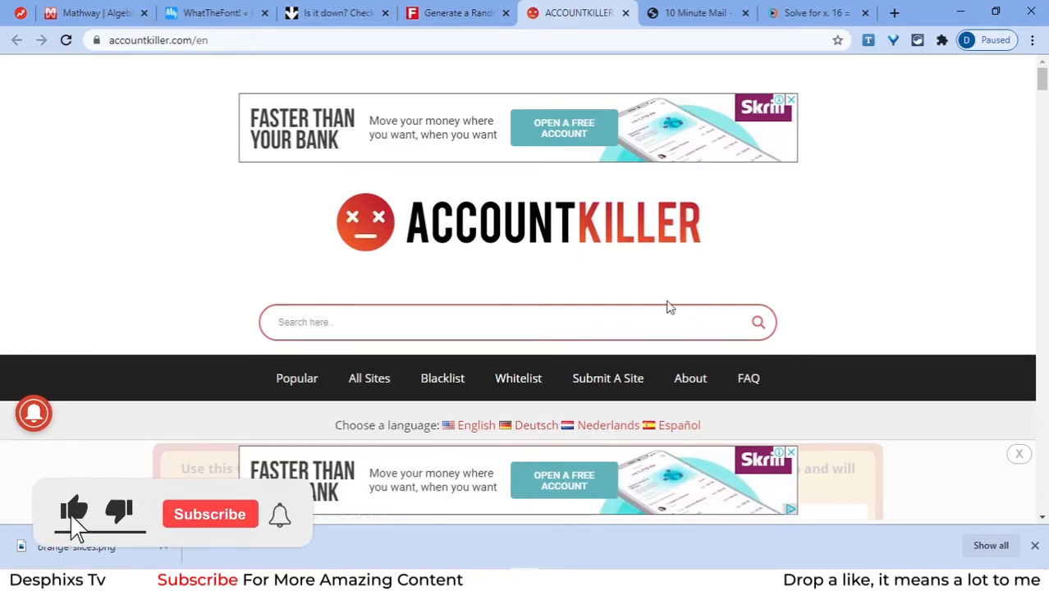
Search AccountKiller for facebook to find its account-deletion guide.
{"action": "type", "text": "facebook"}
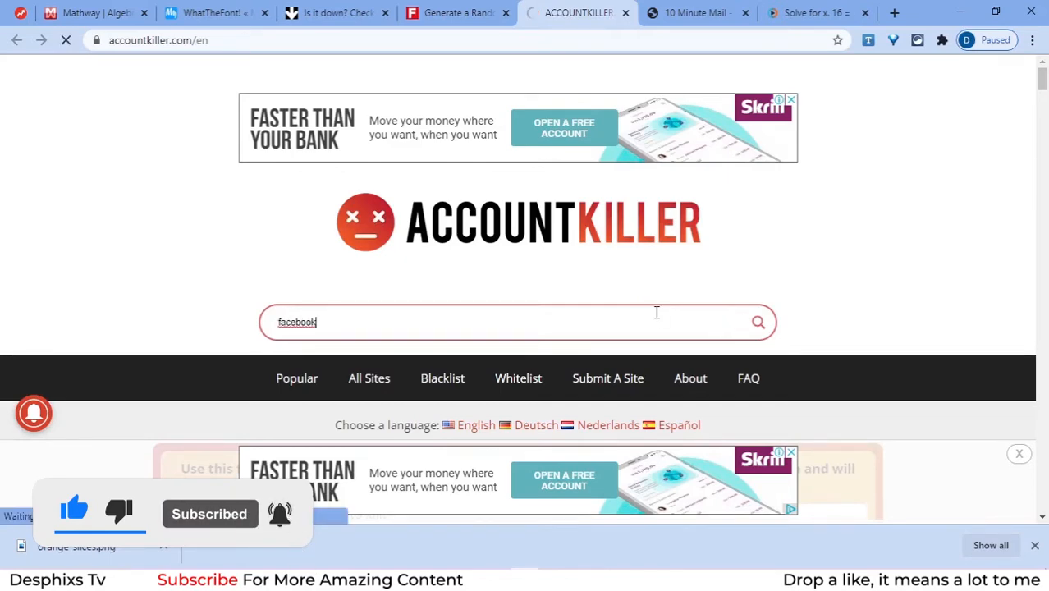
{"action": "left_click", "coordinate": [757, 321]}
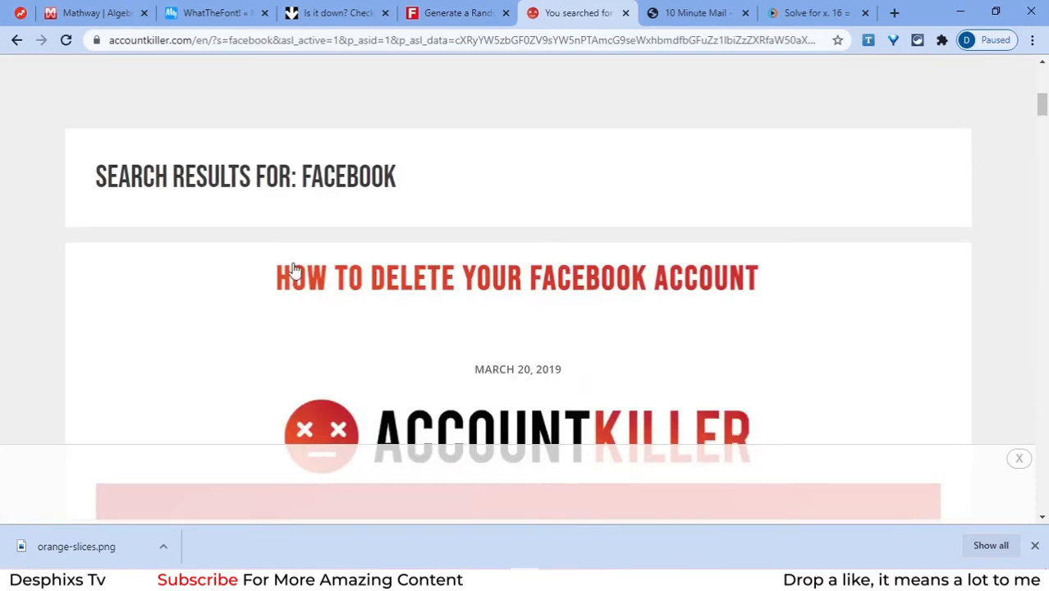
{"action": "scroll", "scroll_direction": "down", "scroll_amount": 3}
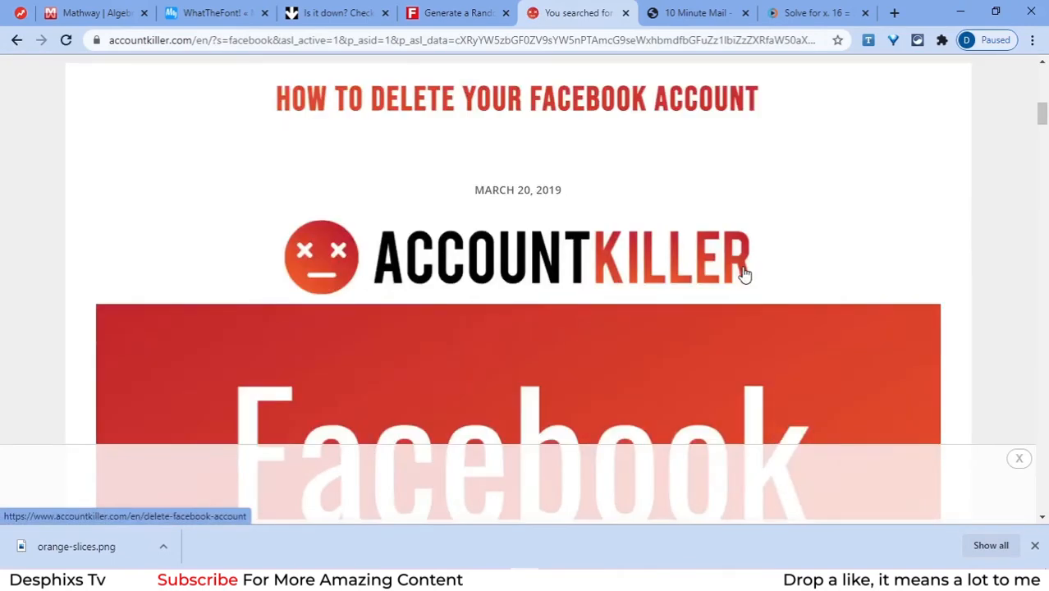
{"action": "scroll", "scroll_direction": "down", "scroll_amount": 3}
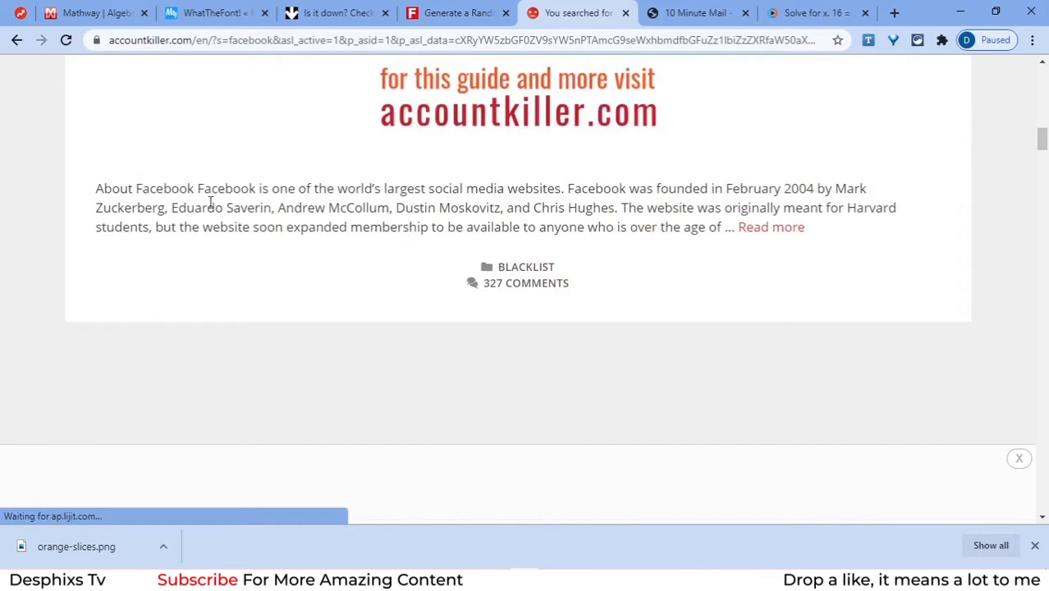
{"action": "scroll", "scroll_direction": "down", "scroll_amount": 3}
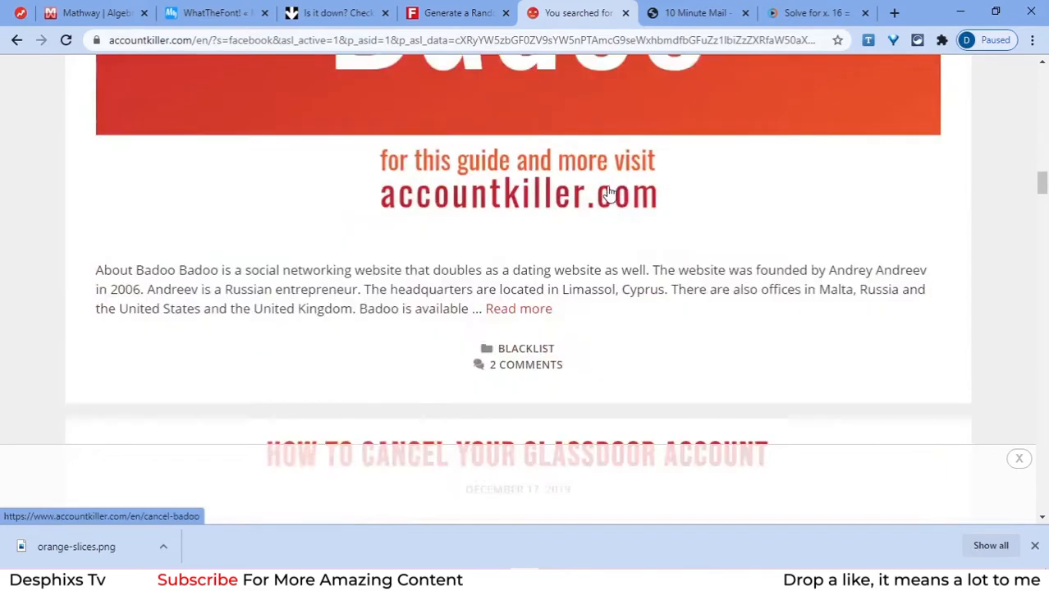
{"action": "scroll", "scroll_direction": "down", "scroll_amount": 3}
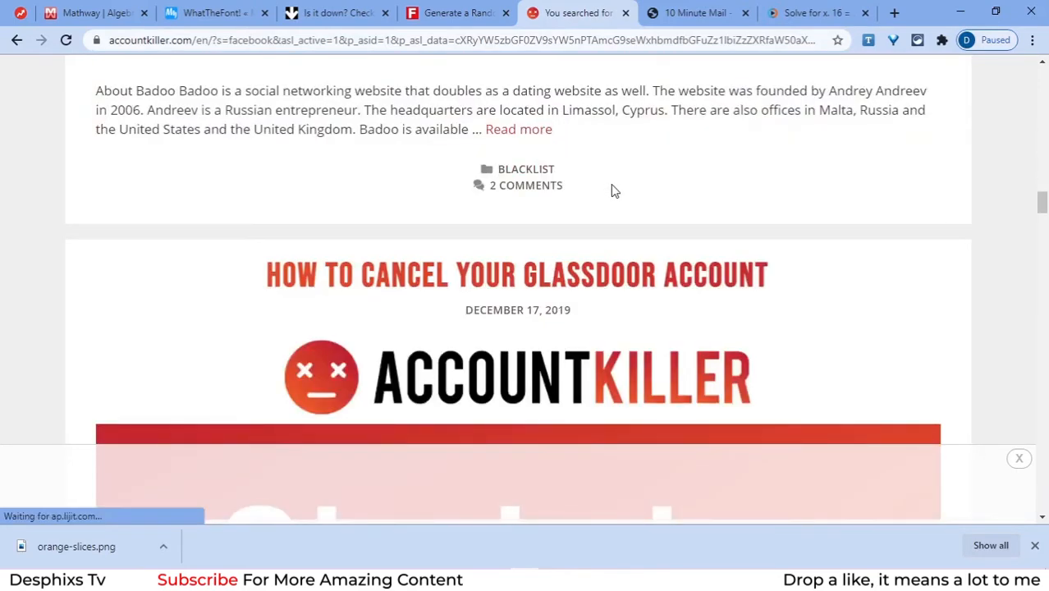
{"action": "scroll", "scroll_direction": "down", "scroll_amount": 3}
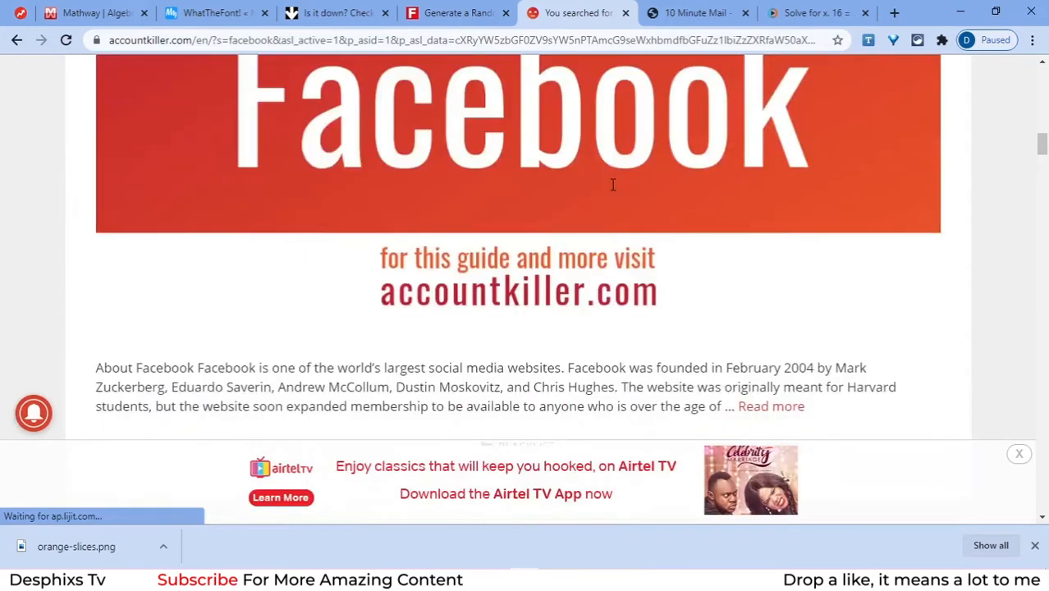
{"action": "mouse_move", "coordinate": [613, 192]}
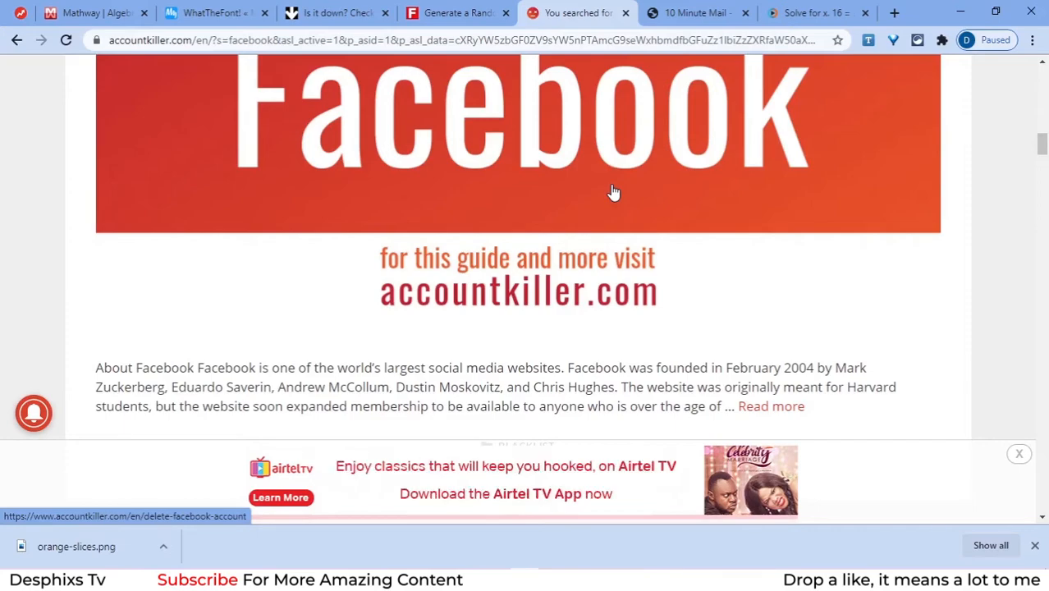
{"action": "mouse_move", "coordinate": [367, 75]}
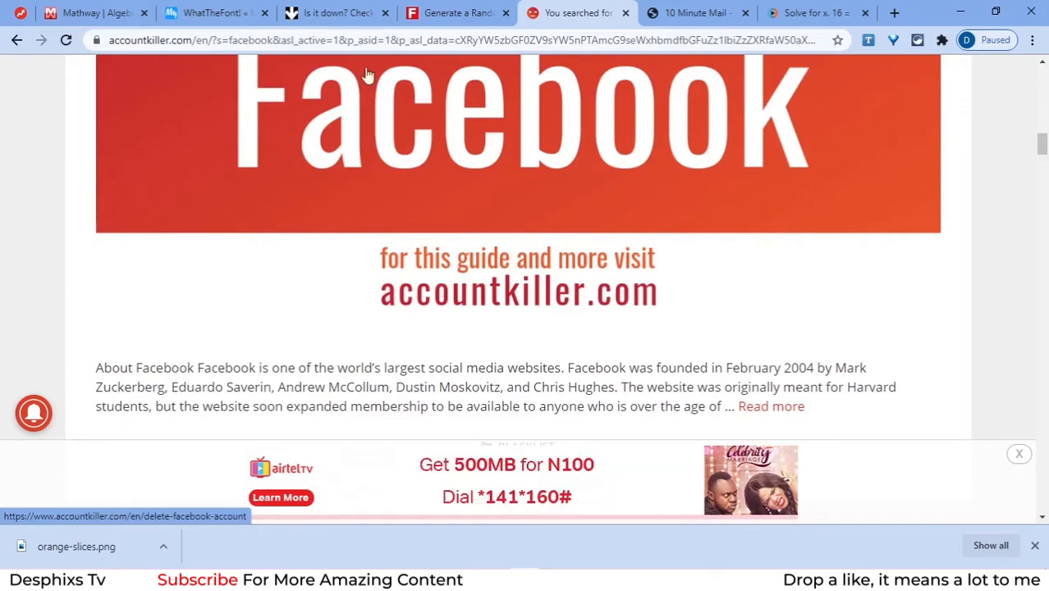
{"action": "mouse_move", "coordinate": [449, 213]}
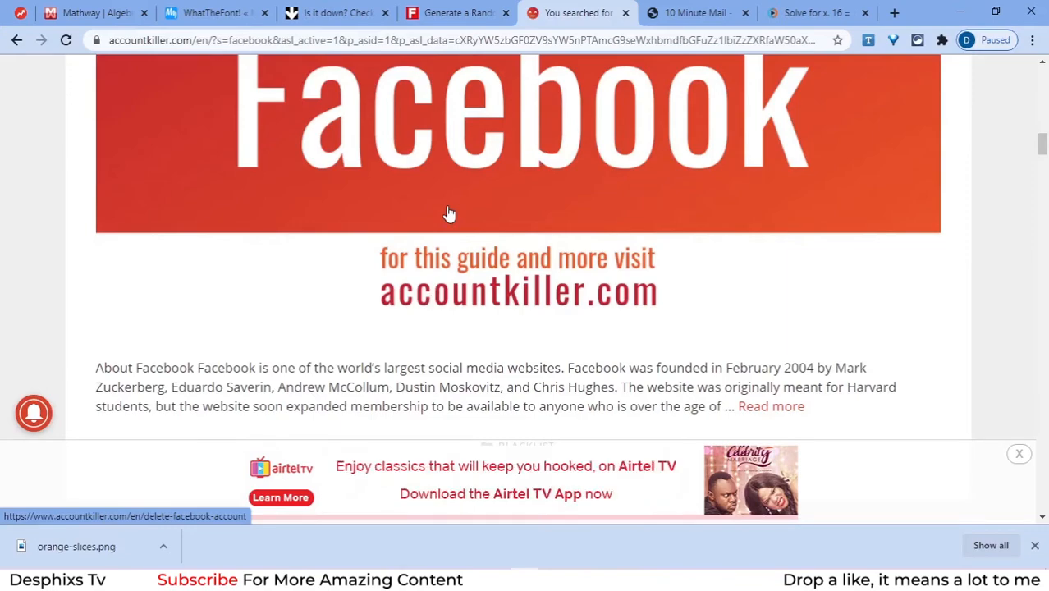
{"action": "left_click", "coordinate": [695, 13]}
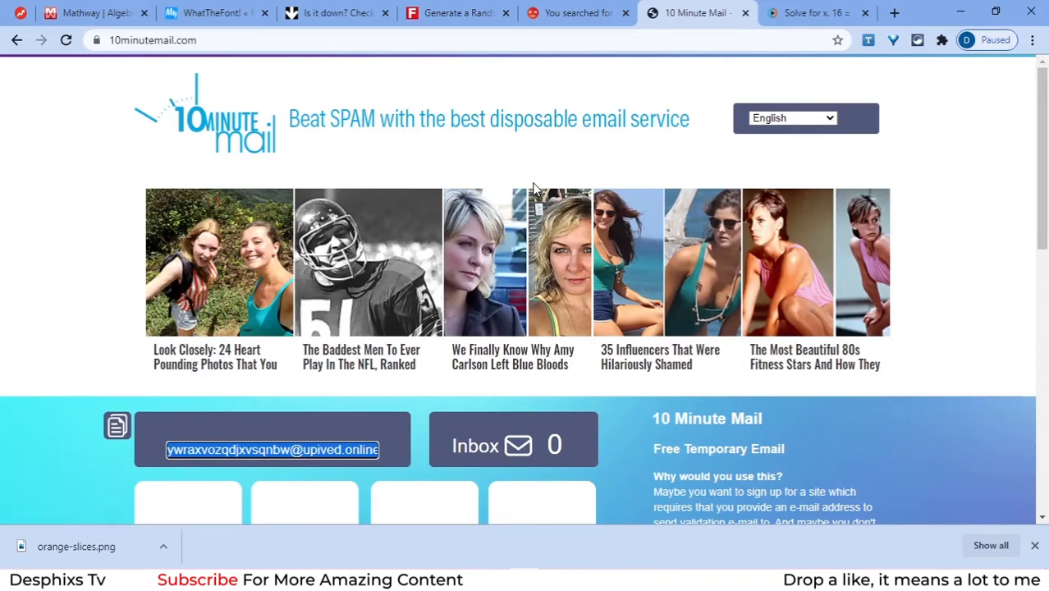
{"action": "mouse_move", "coordinate": [545, 125]}
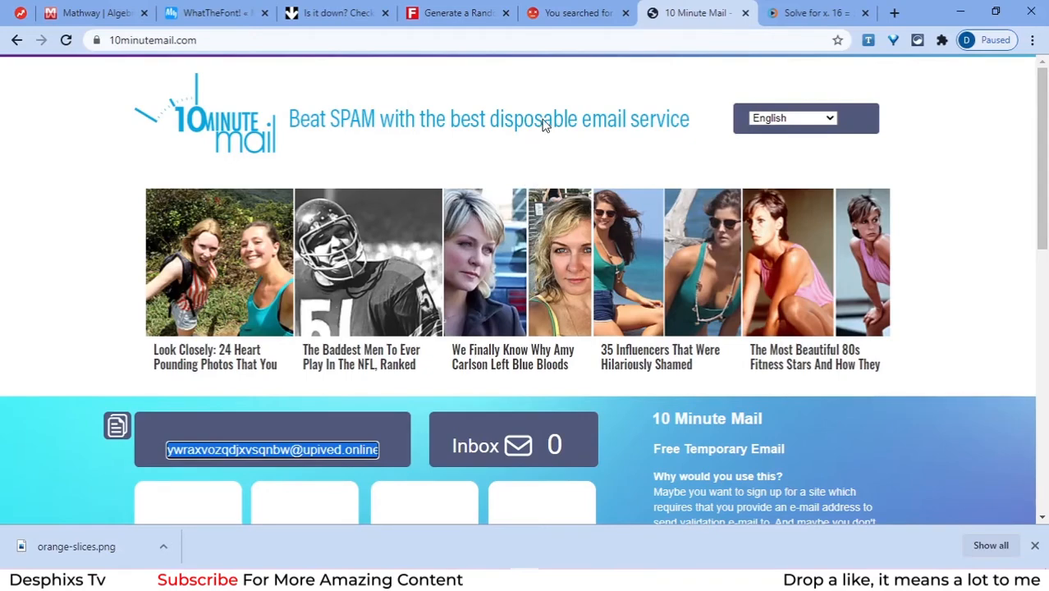
{"action": "mouse_move", "coordinate": [502, 109]}
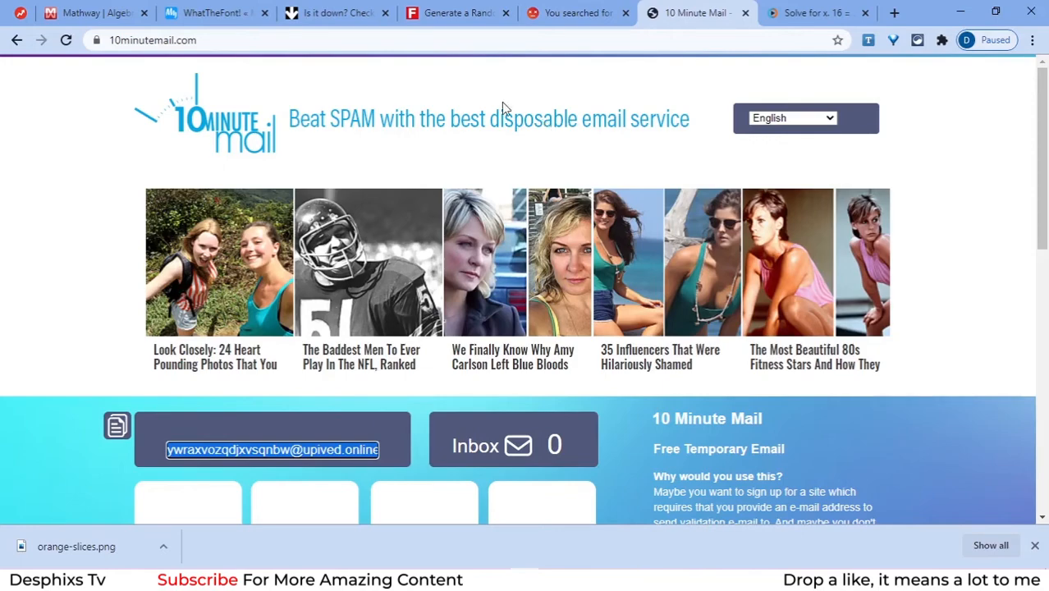
{"action": "mouse_move", "coordinate": [523, 124]}
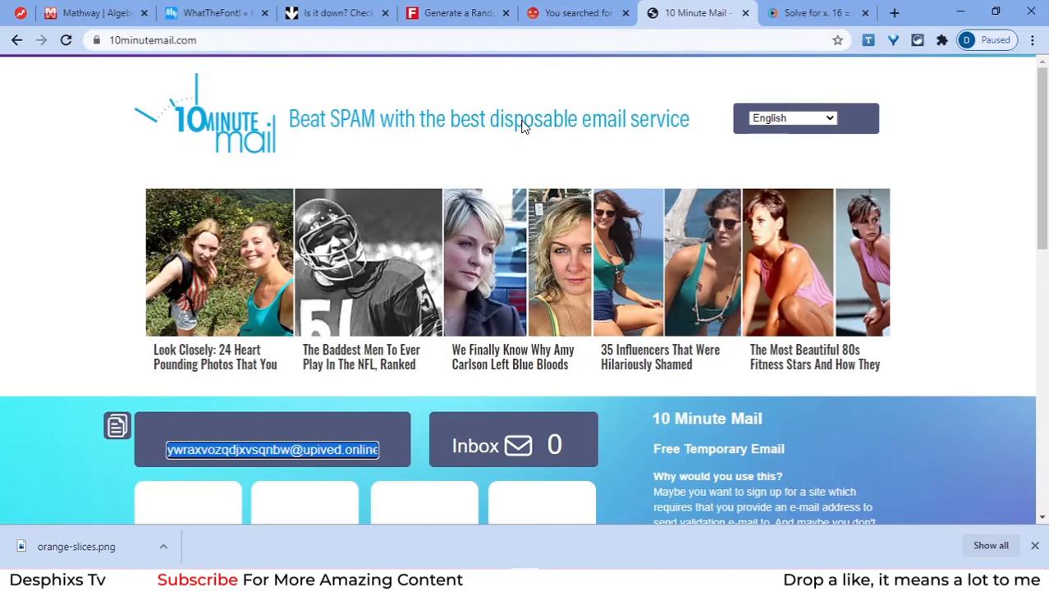
{"action": "mouse_move", "coordinate": [358, 155]}
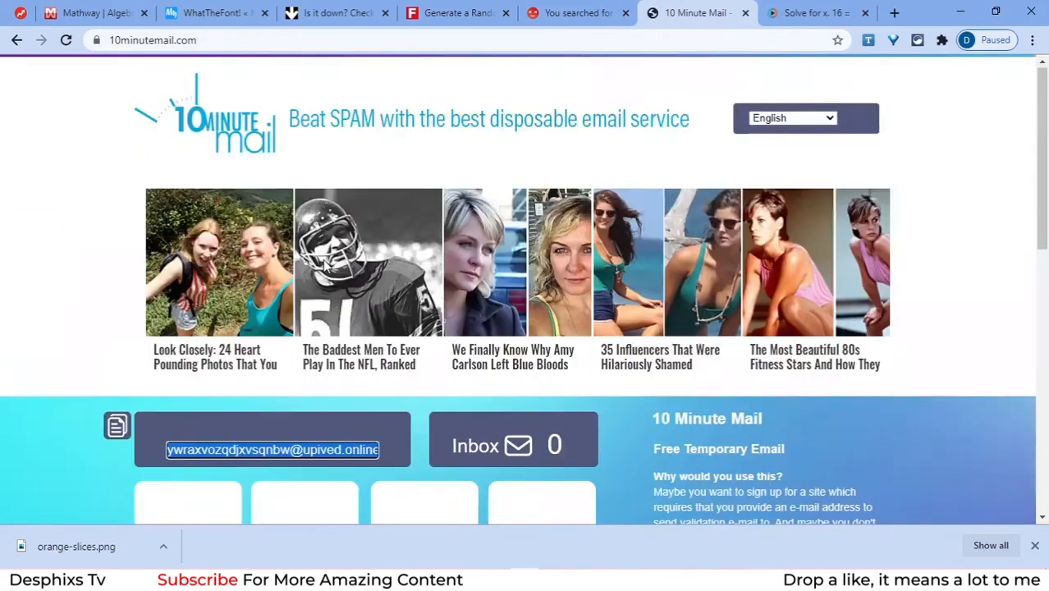
Copy the temporary email address and view its ten-minute expiry countdown.
{"action": "scroll", "scroll_direction": "down", "scroll_amount": 3}
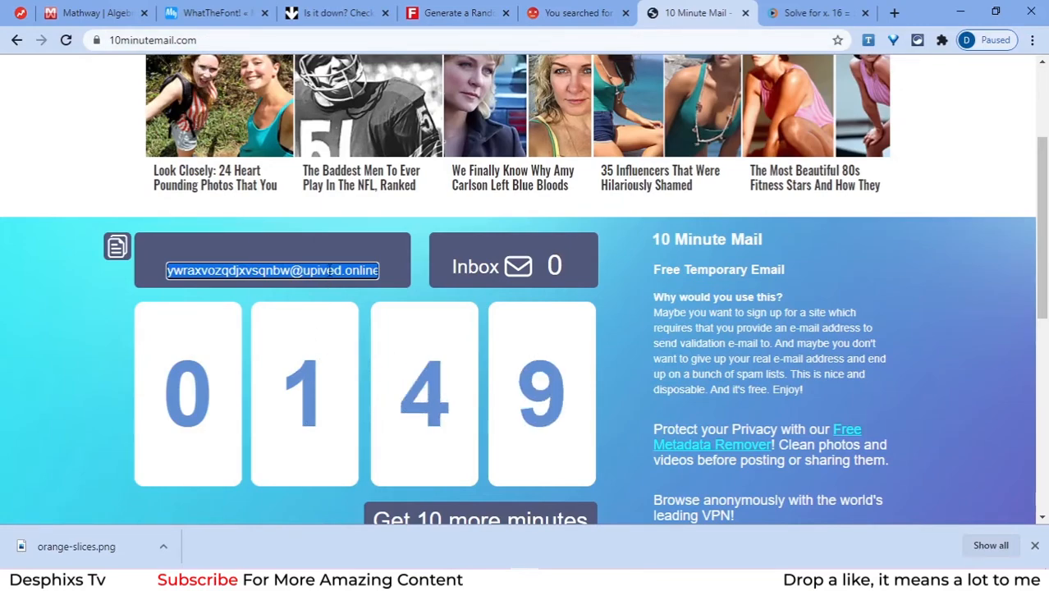
{"action": "right_click", "coordinate": [273, 269]}
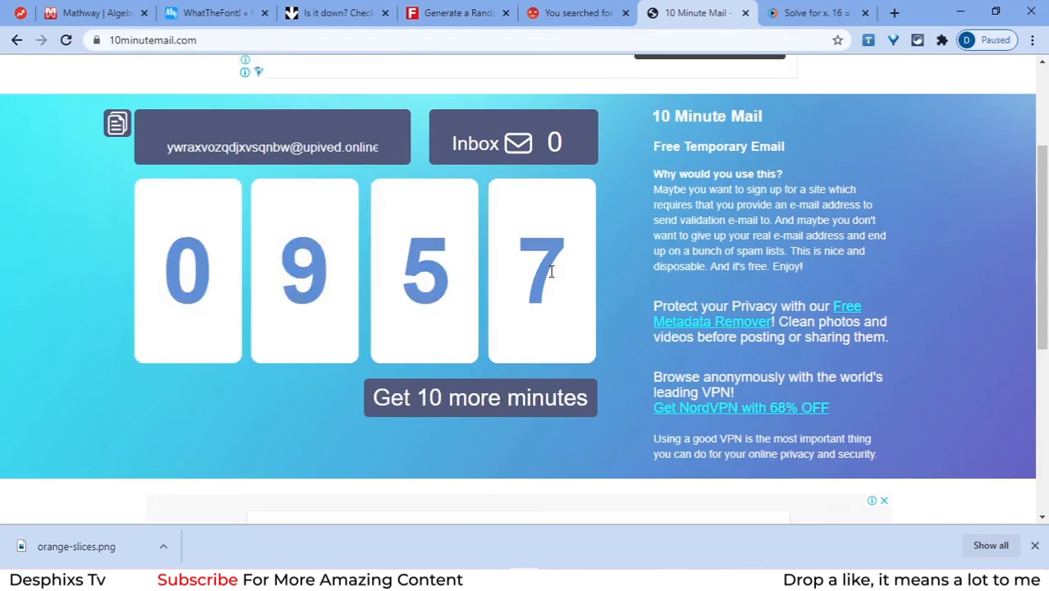
{"action": "scroll", "scroll_direction": "up", "scroll_amount": 3}
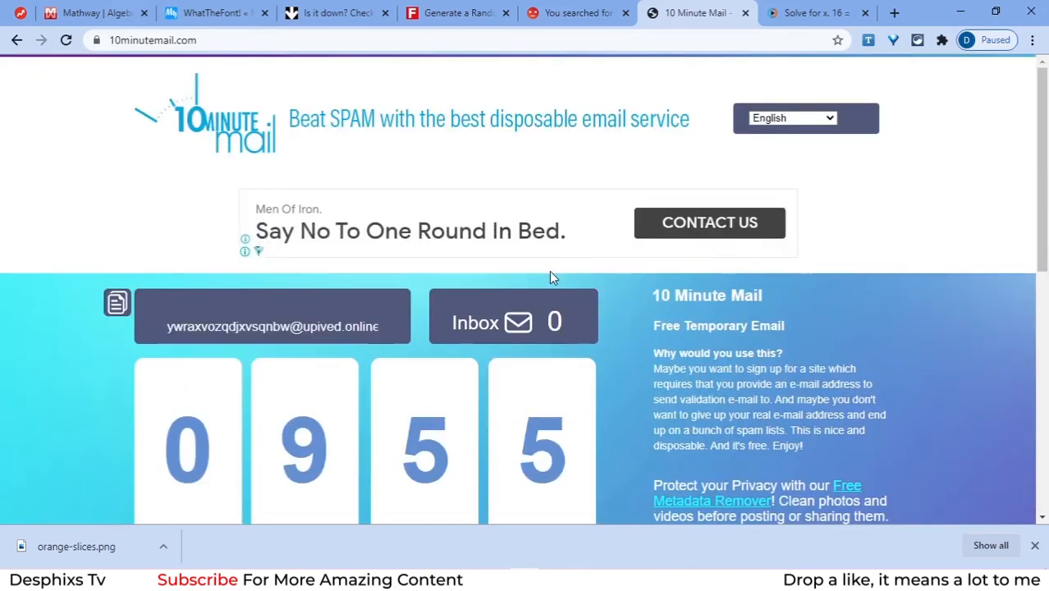